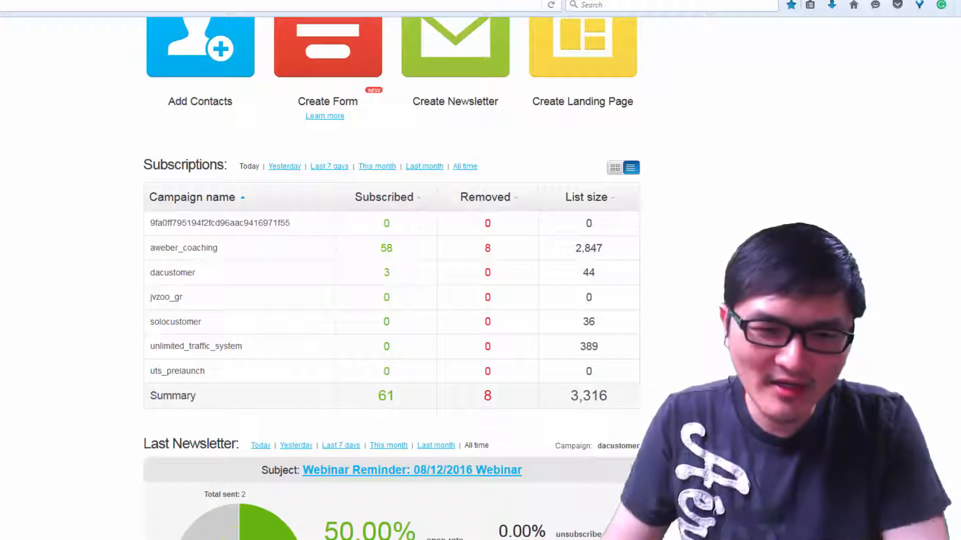
# Step: Bring up the Excel workbook on the 90 Days To Quit My Job Plan sheet
pyautogui.click(349, 536)
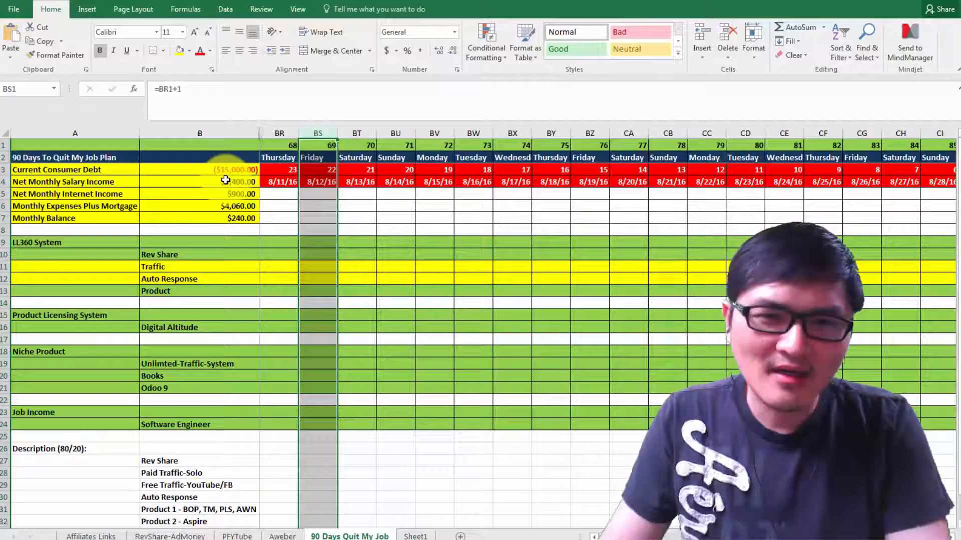
pyautogui.click(236, 170)
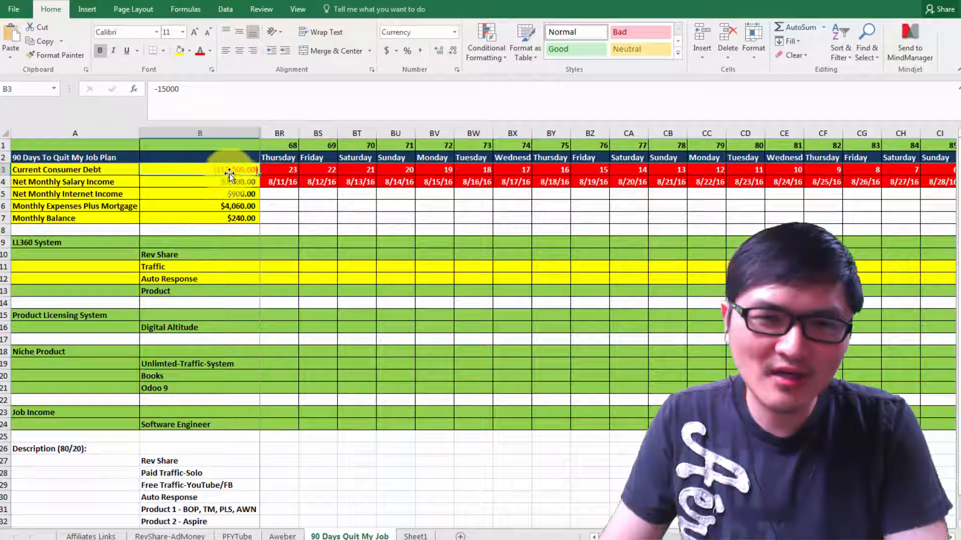
pyautogui.moveTo(199, 170); pyautogui.dragTo(199, 218)
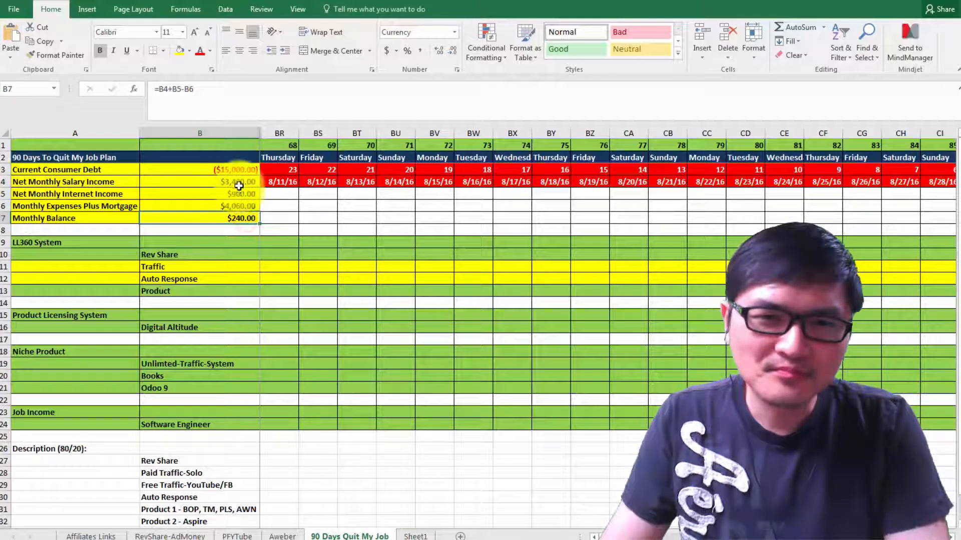
pyautogui.click(237, 181)
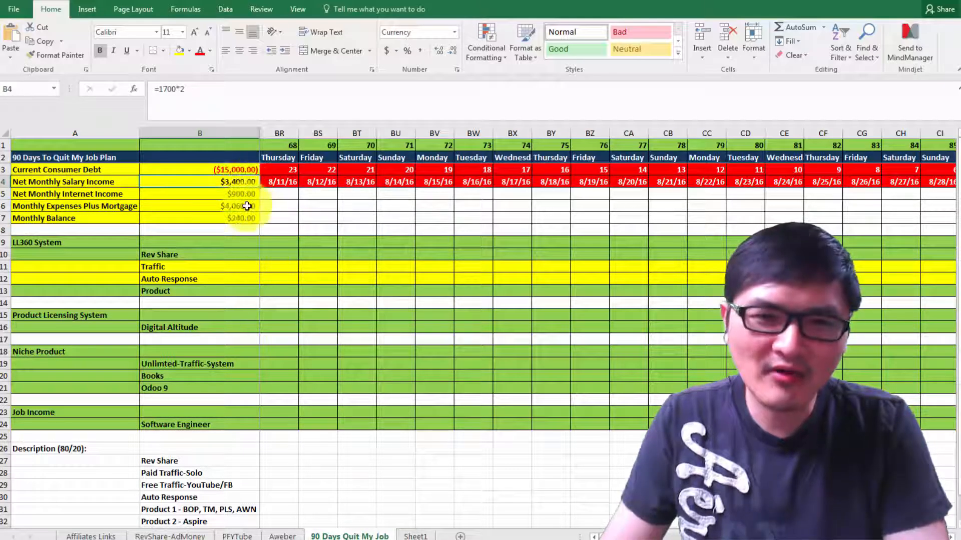
pyautogui.click(199, 194)
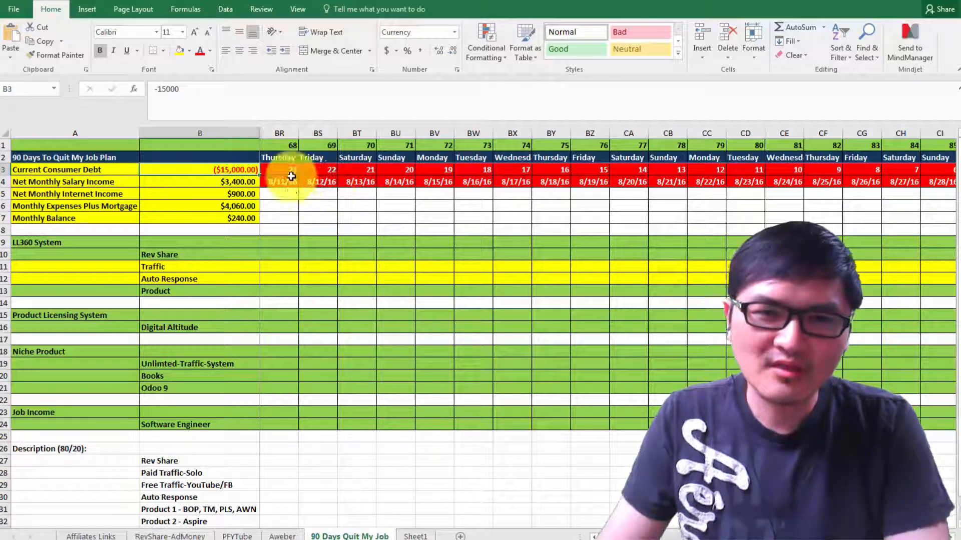
pyautogui.click(279, 170)
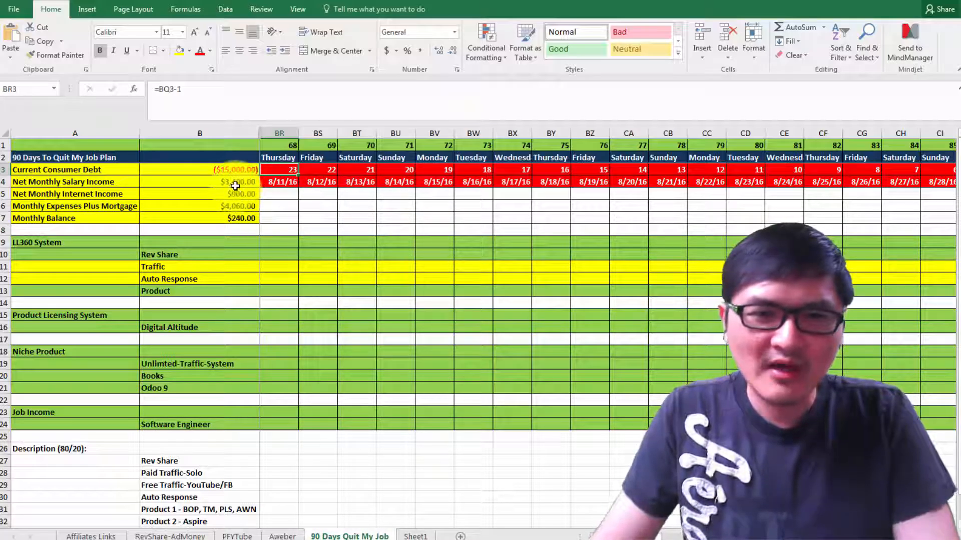
pyautogui.click(65, 181)
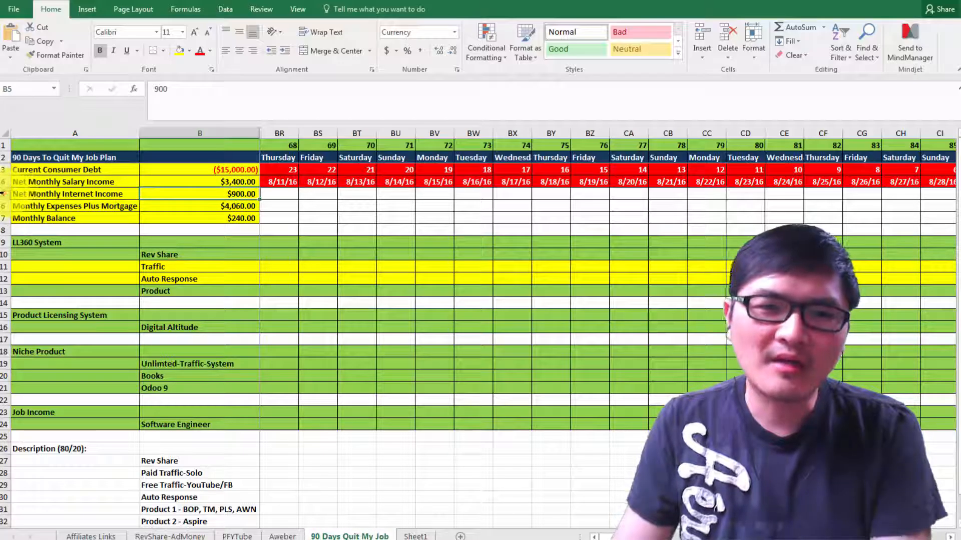
pyautogui.click(68, 194)
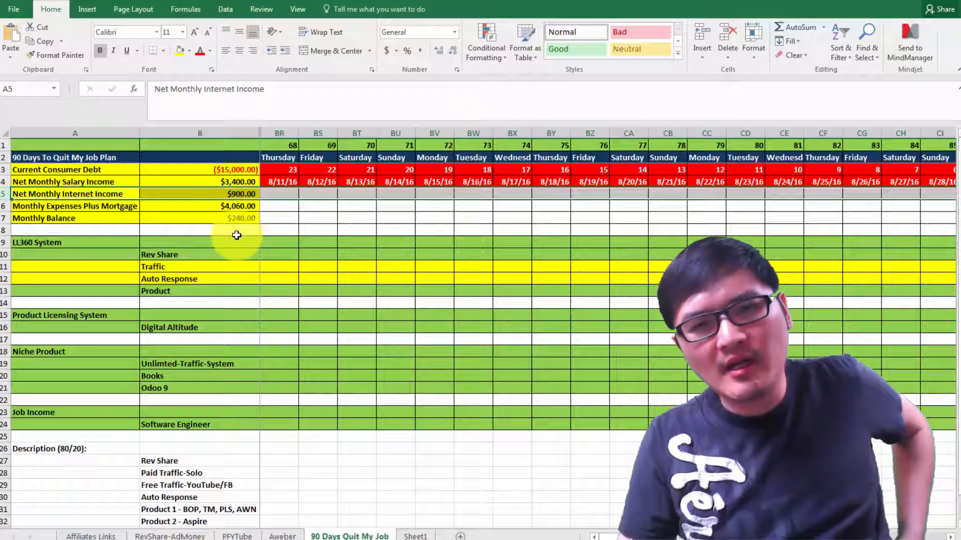
pyautogui.moveTo(227, 235)
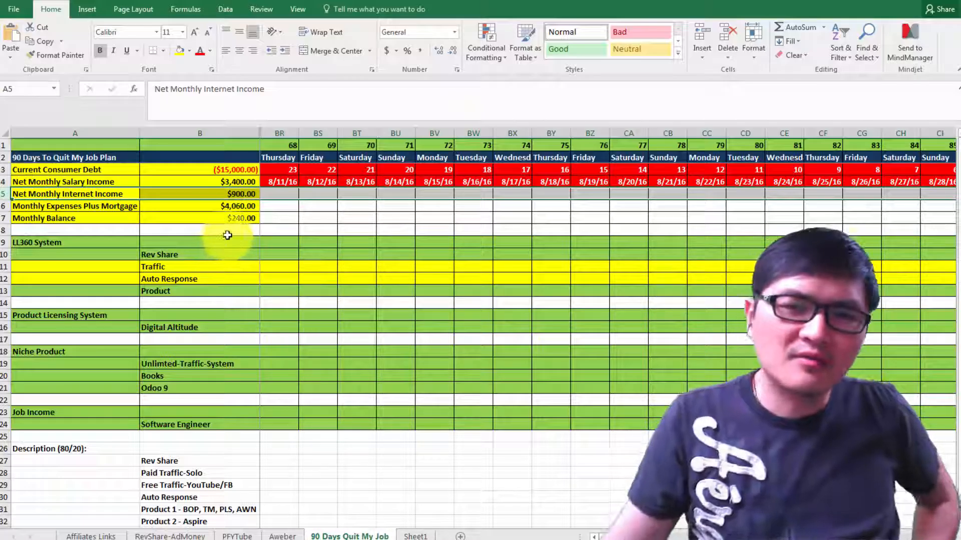
pyautogui.moveTo(207, 351)
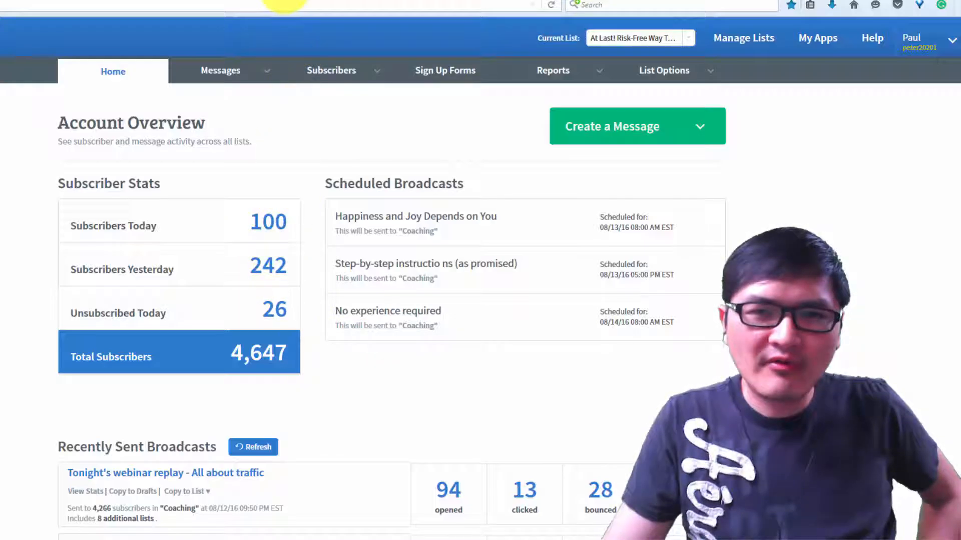
pyautogui.moveTo(259, 233)
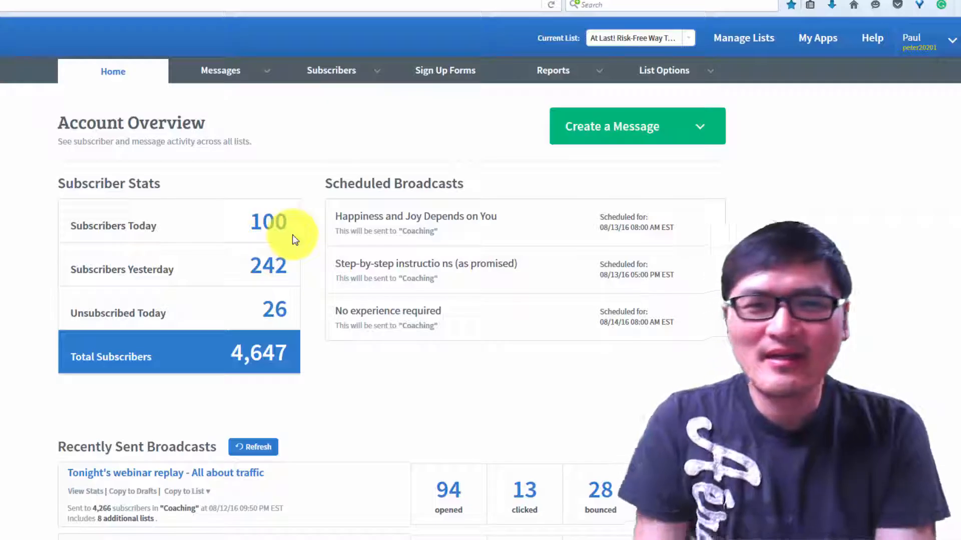
pyautogui.moveTo(177, 46)
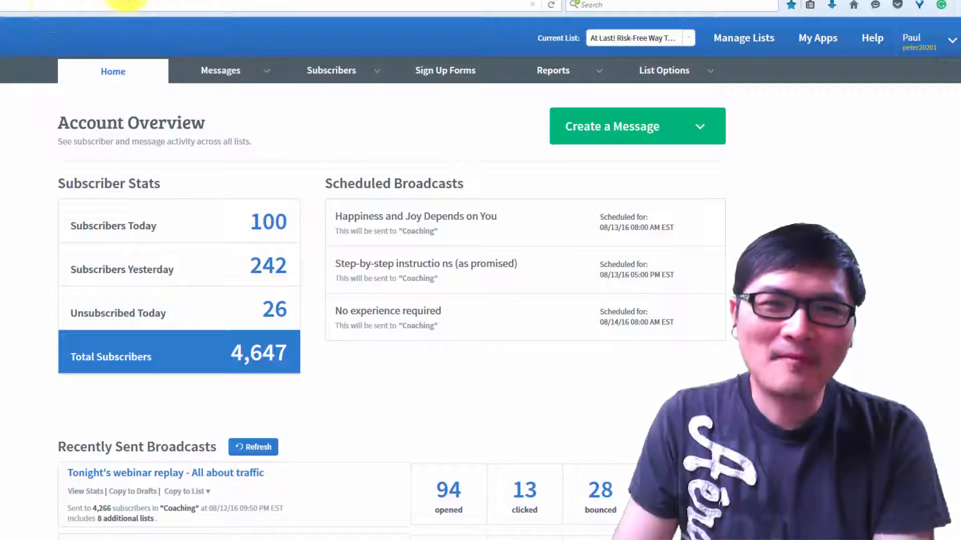
# Step: Leave the AWeber overview (4,647 subscribers) for the Facebook profile tab
pyautogui.click(484, 5)
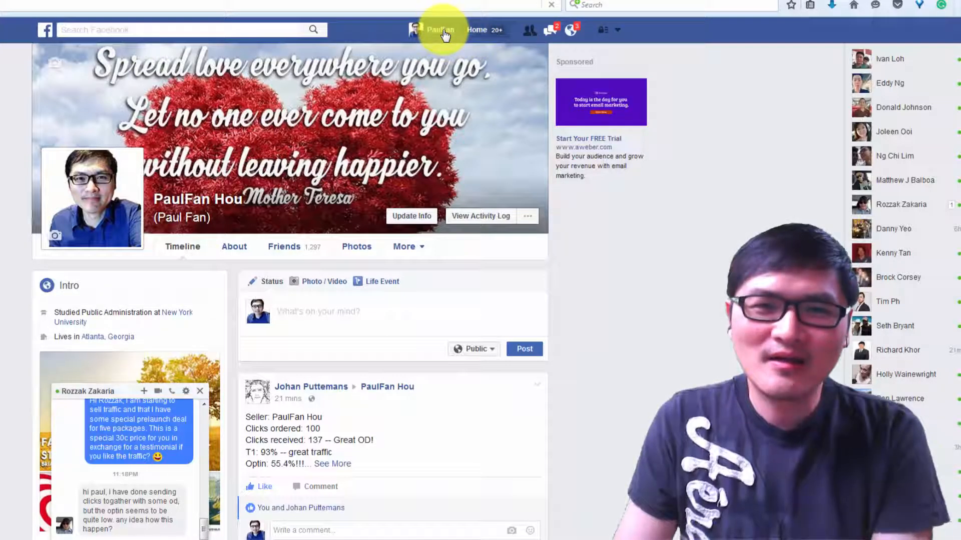
# Step: Reload the Facebook timeline via the profile name to show the 137-clicks review post
pyautogui.click(440, 29)
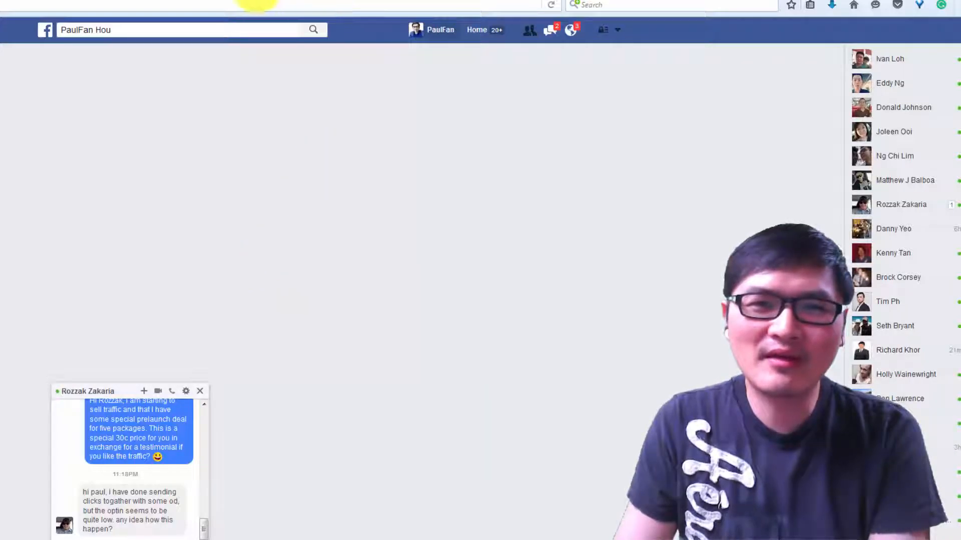
pyautogui.click(440, 29)
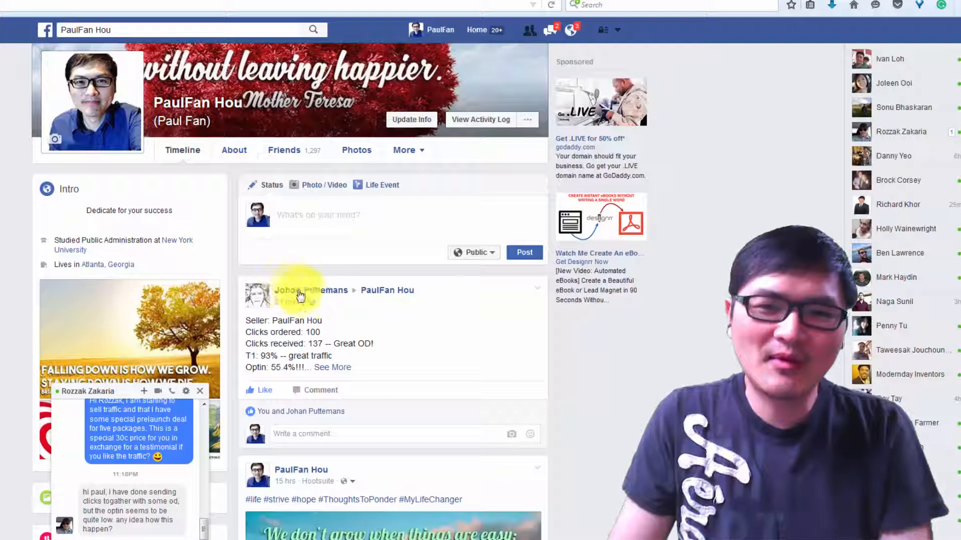
pyautogui.moveTo(311, 290)
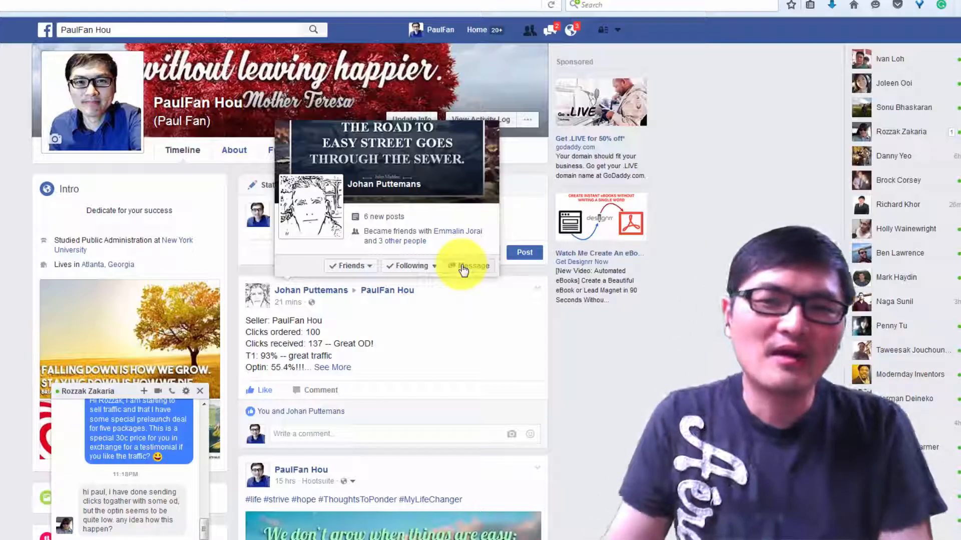
pyautogui.moveTo(534, 192)
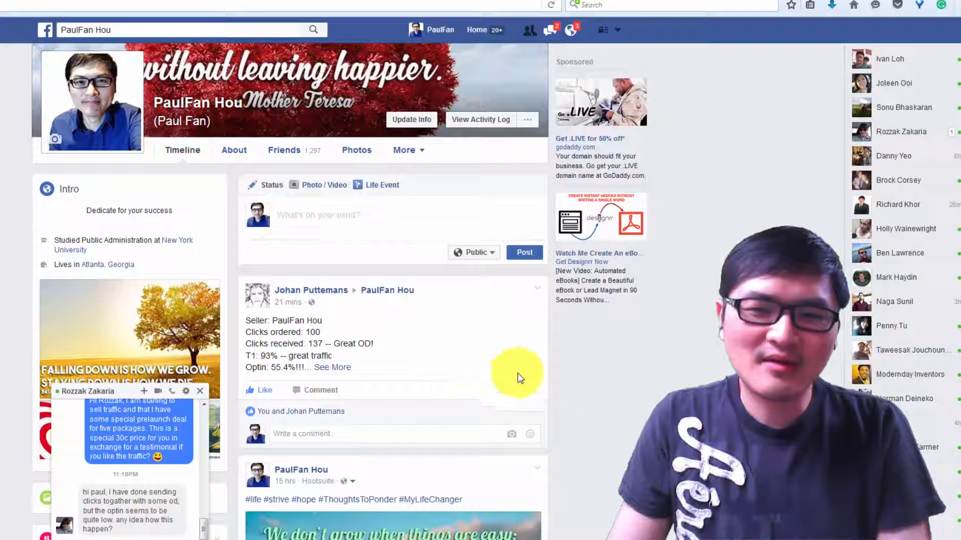
# Step: Close the chat conversation and scroll back up to the timeline's upper posts
pyautogui.scroll(-3)
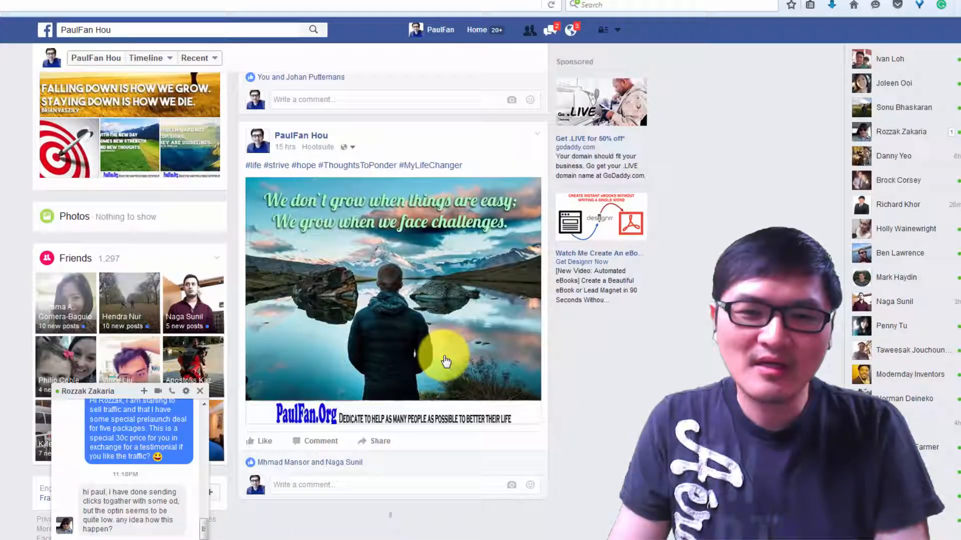
pyautogui.scroll(-3)
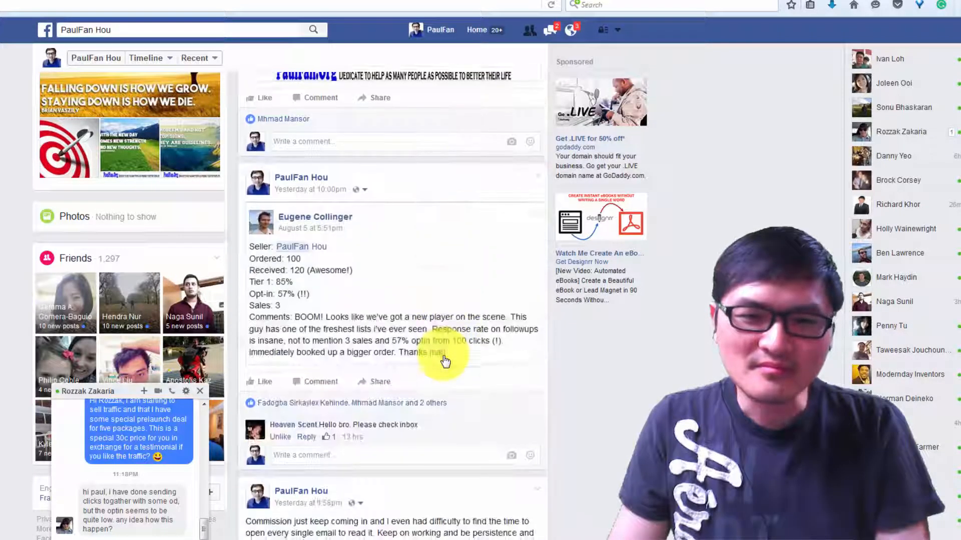
pyautogui.scroll(-3)
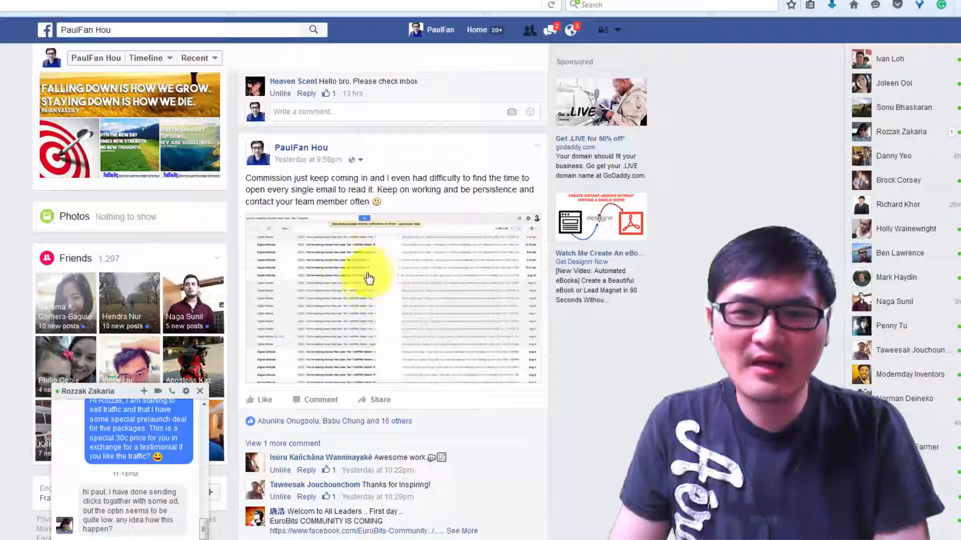
pyautogui.moveTo(397, 260)
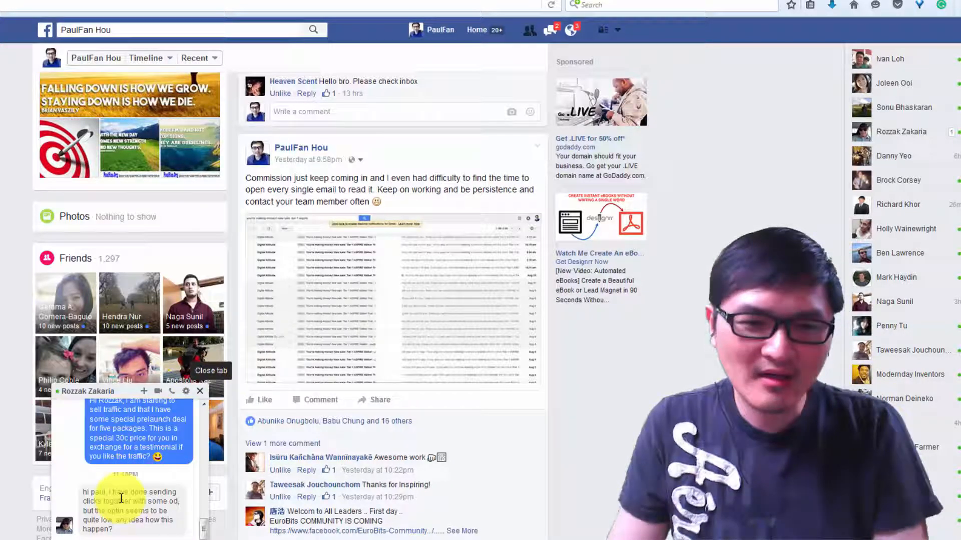
pyautogui.moveTo(185, 391)
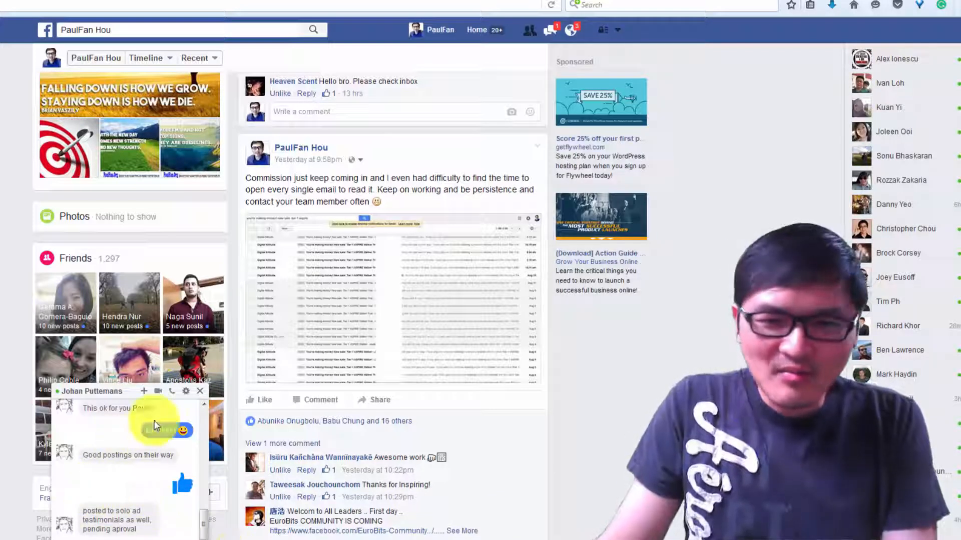
pyautogui.click(200, 391)
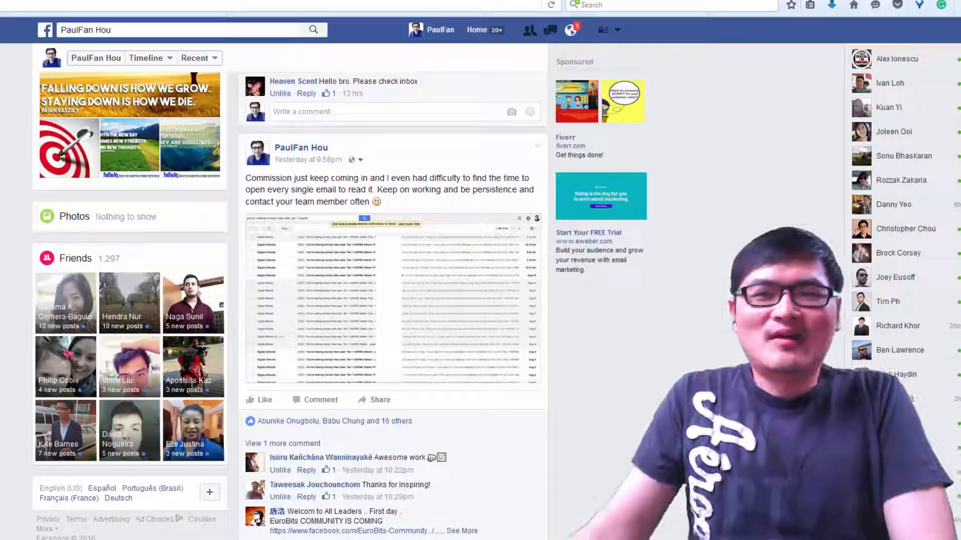
pyautogui.moveTo(636, 377)
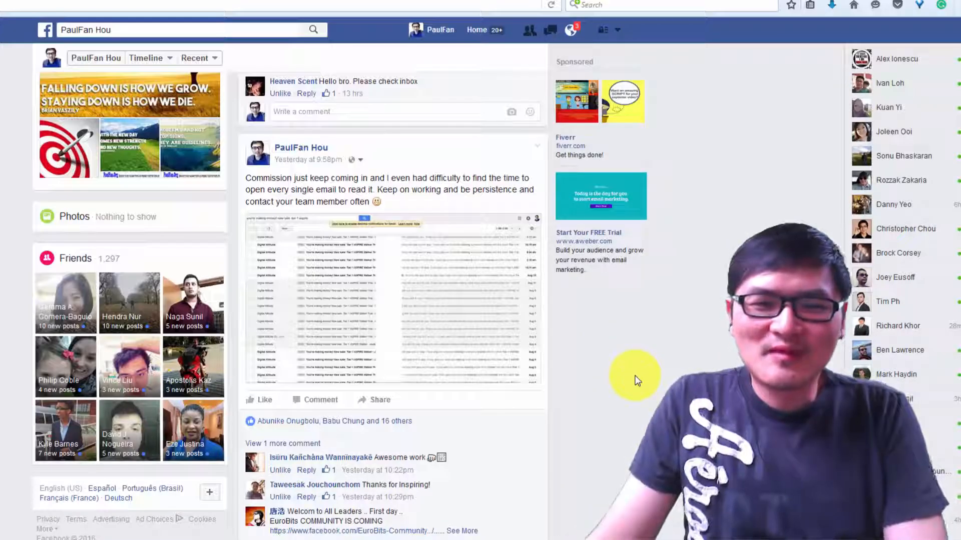
pyautogui.scroll(3)
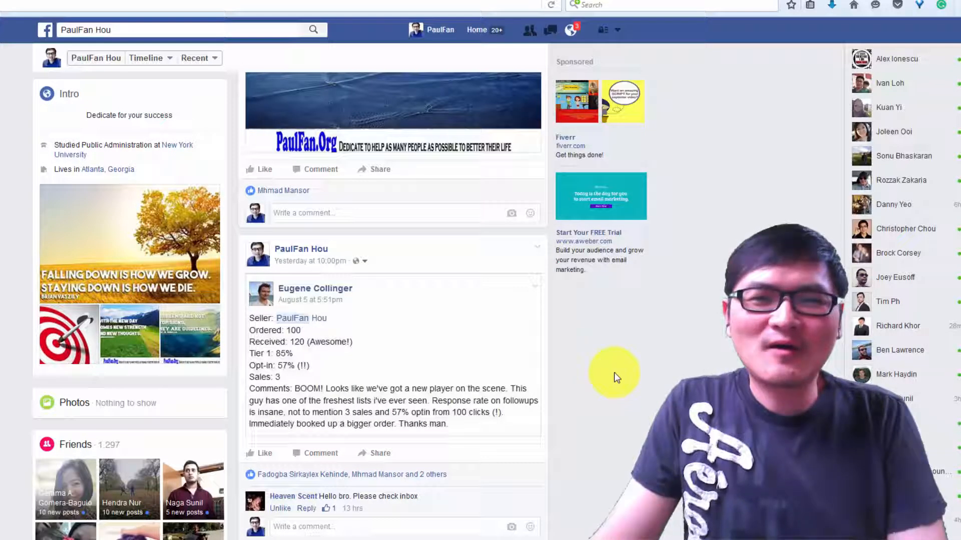
pyautogui.scroll(3)
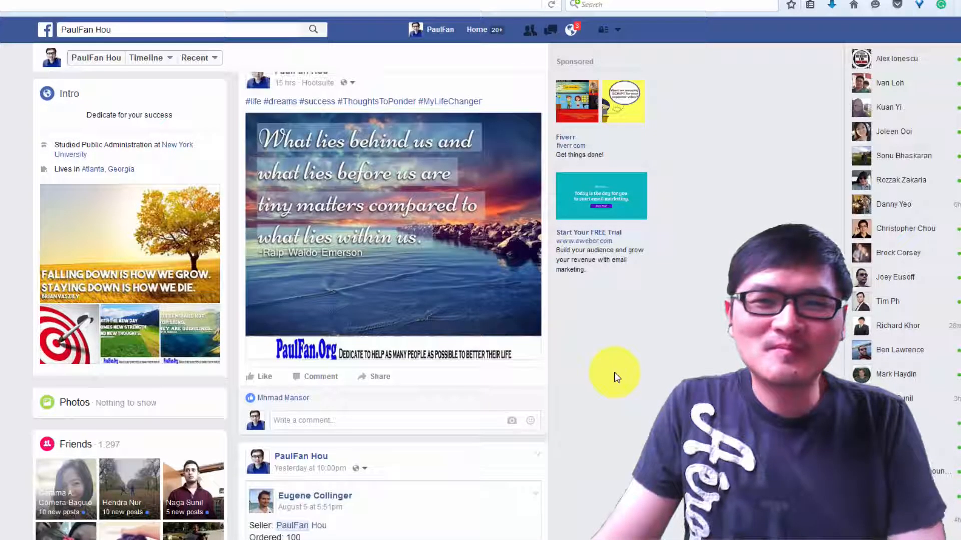
pyautogui.scroll(3)
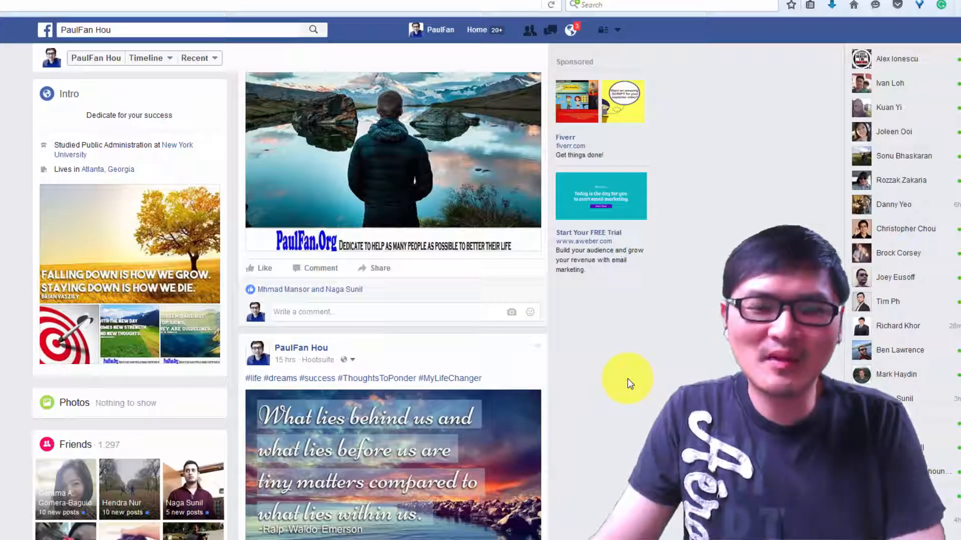
pyautogui.moveTo(637, 393)
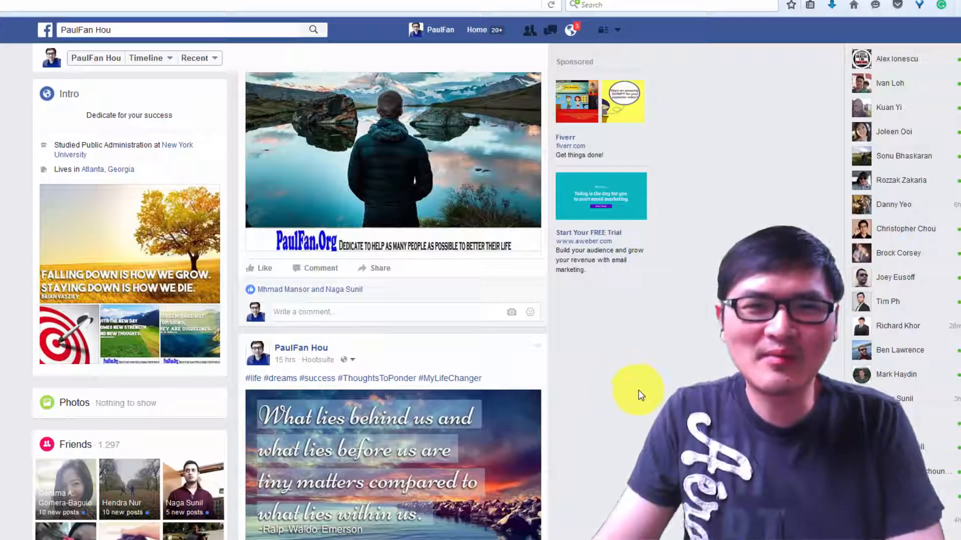
pyautogui.moveTo(188, 98)
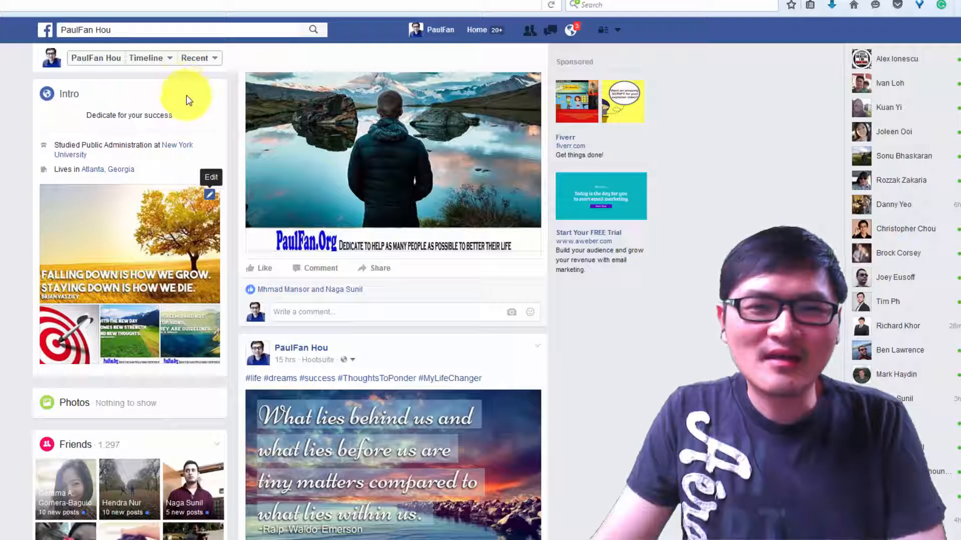
pyautogui.moveTo(222, 129)
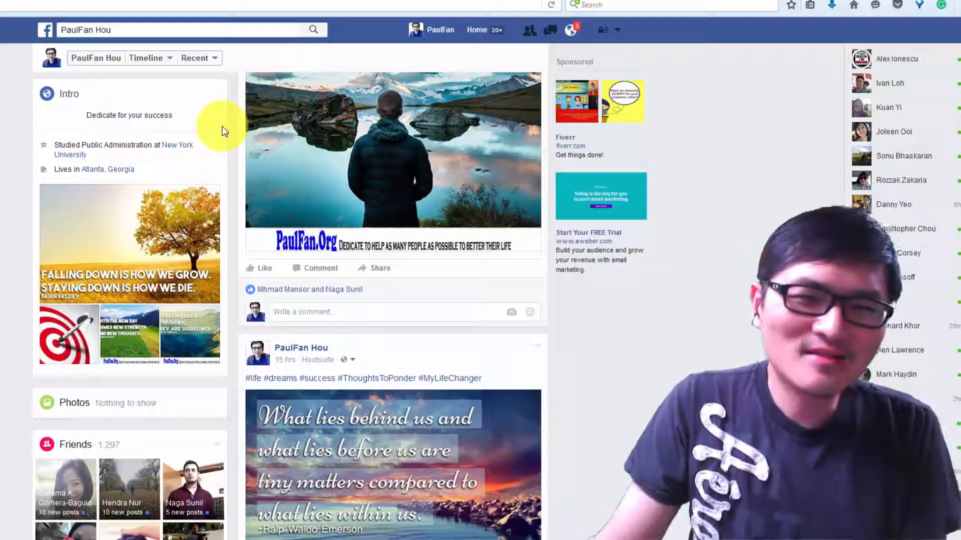
pyautogui.moveTo(260, 152)
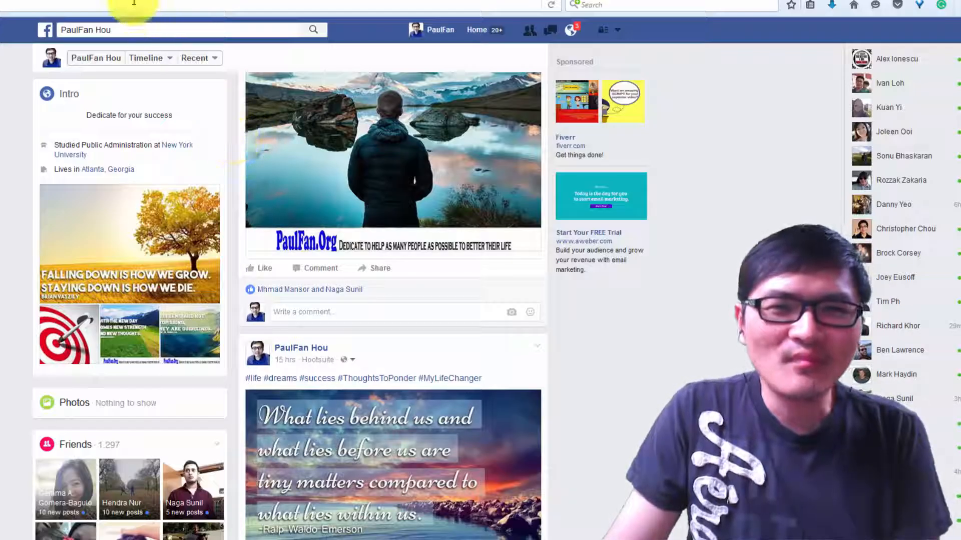
# Step: Return to AWeber, set Coaching as the current list, and show the Messages menu
pyautogui.click(206, 7)
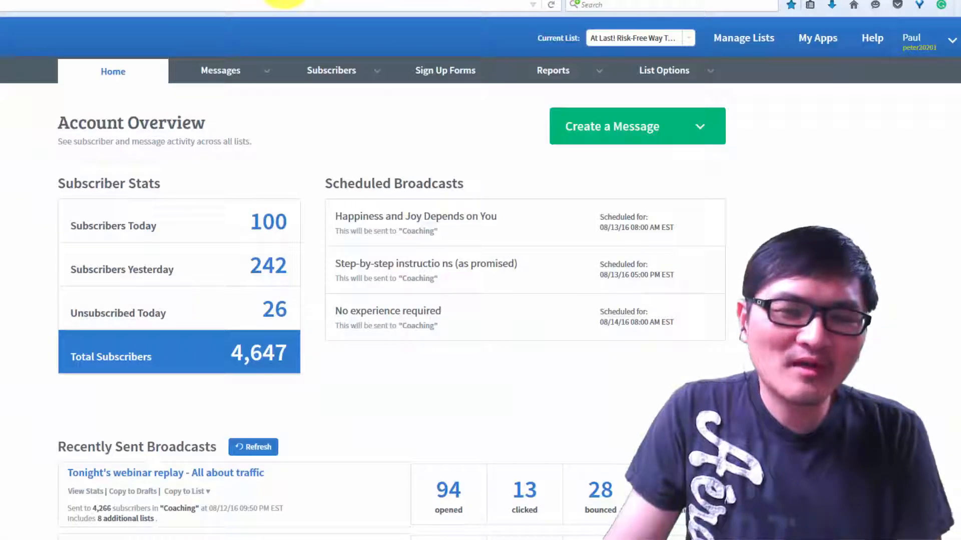
pyautogui.moveTo(323, 197)
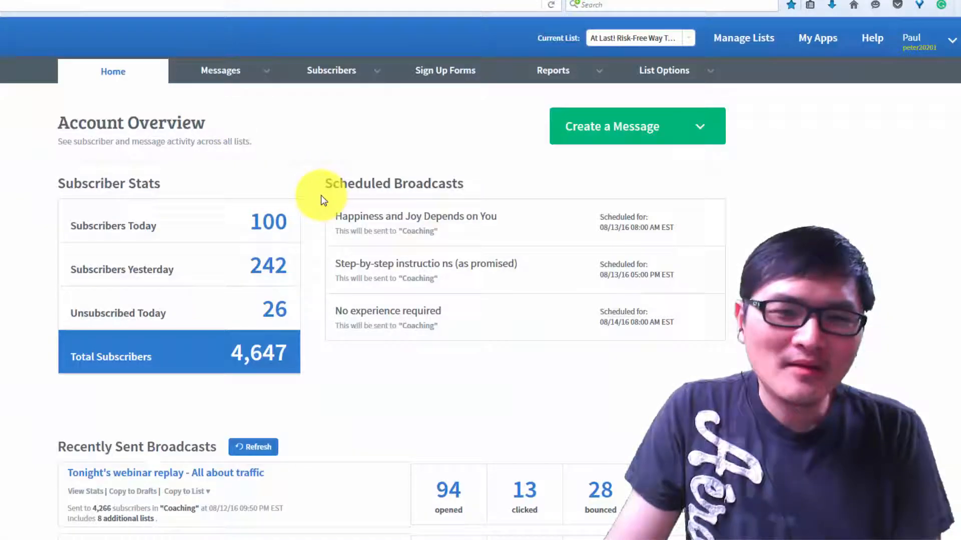
pyautogui.moveTo(262, 339)
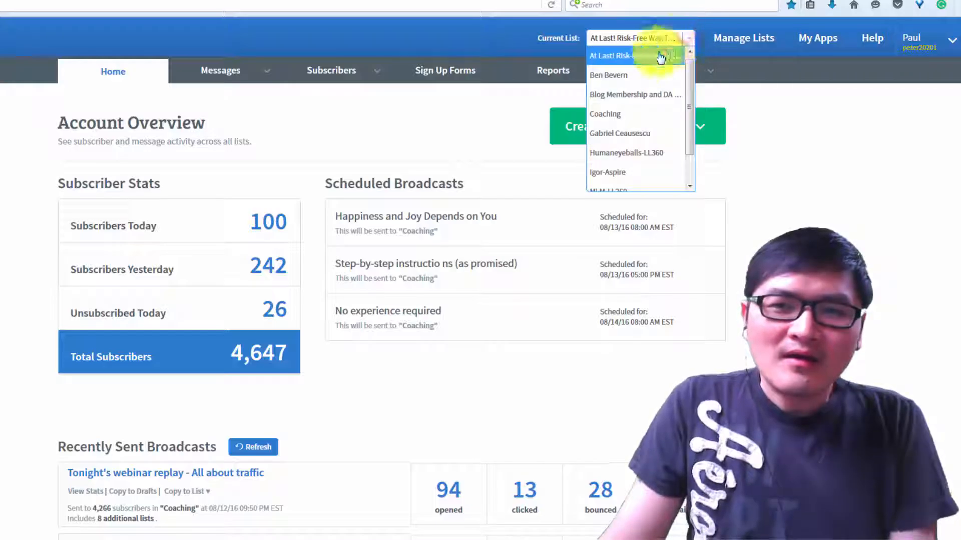
pyautogui.click(605, 113)
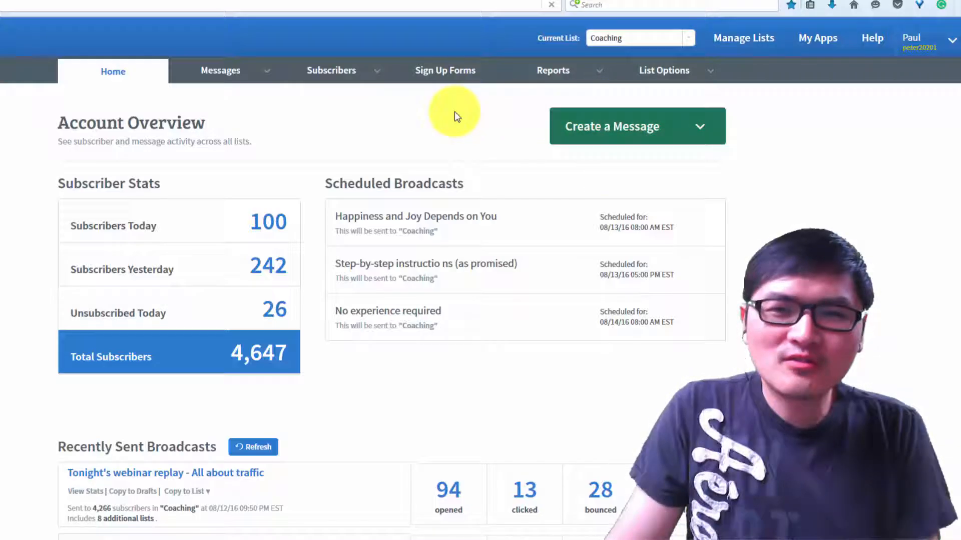
pyautogui.moveTo(437, 115)
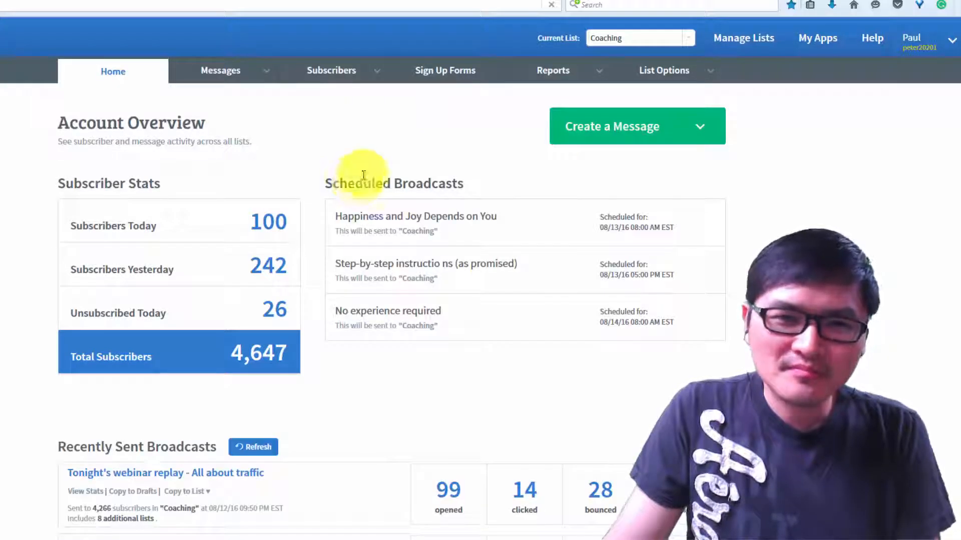
pyautogui.click(220, 70)
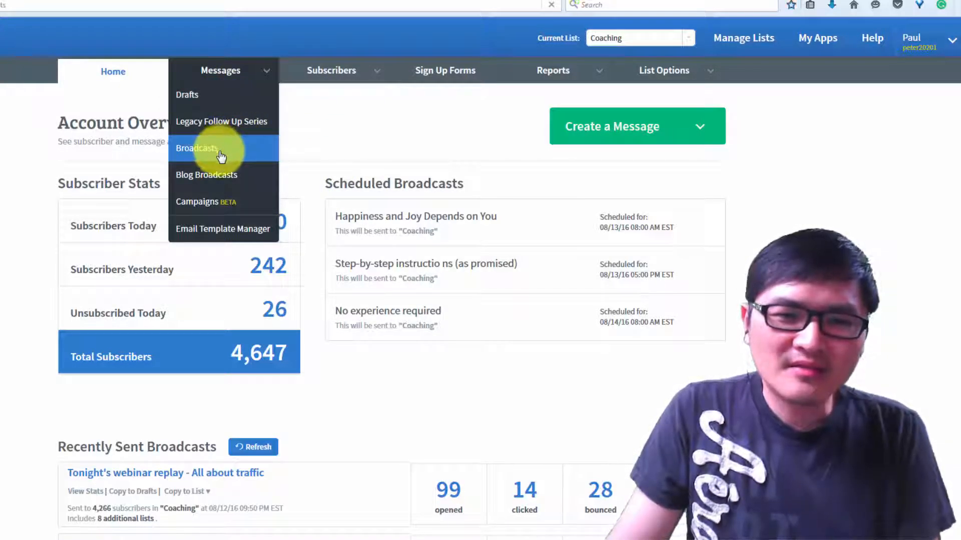
pyautogui.click(196, 148)
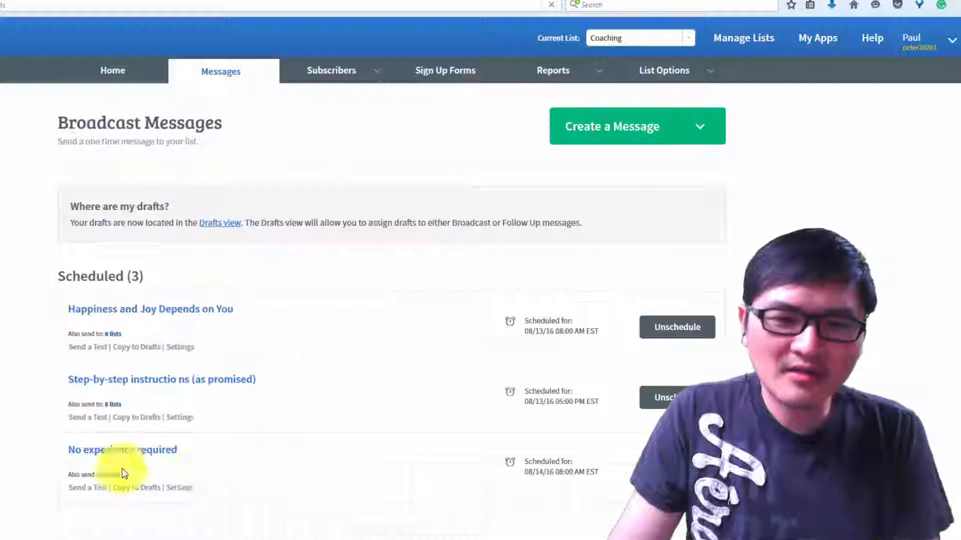
pyautogui.scroll(-3)
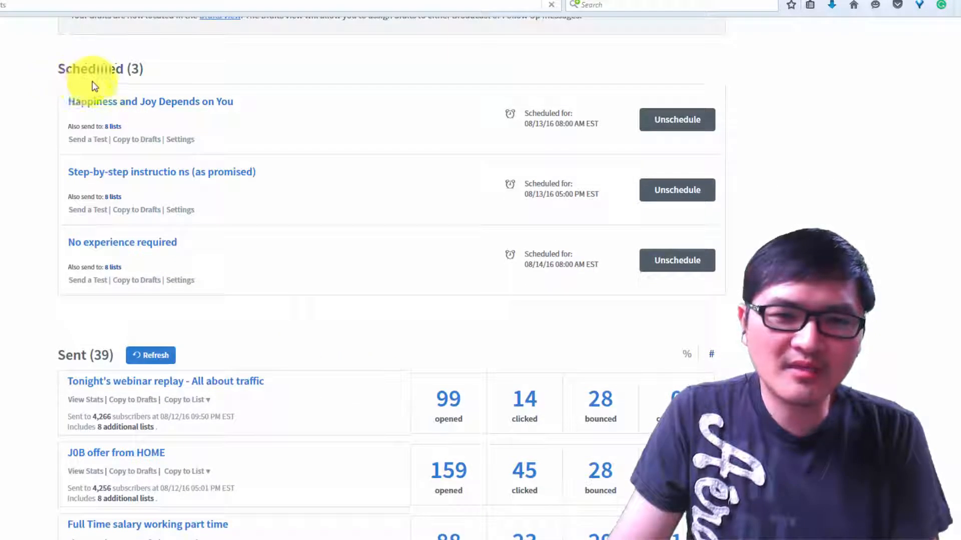
pyautogui.moveTo(277, 234)
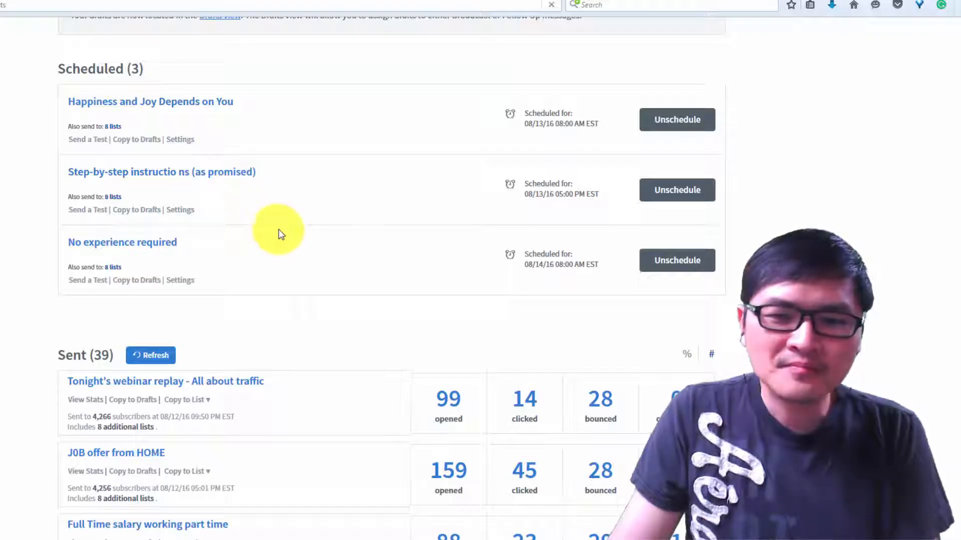
pyautogui.scroll(-3)
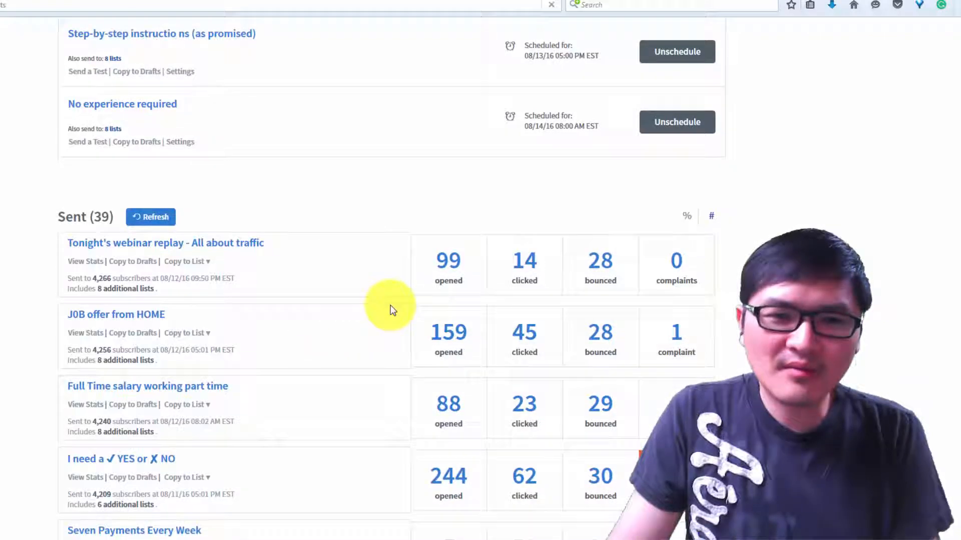
pyautogui.moveTo(260, 288)
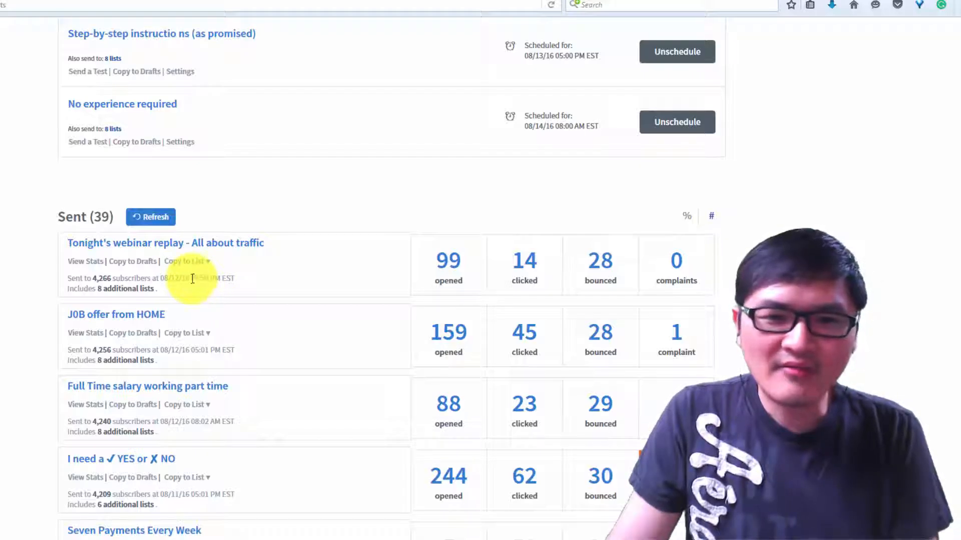
pyautogui.scroll(-3)
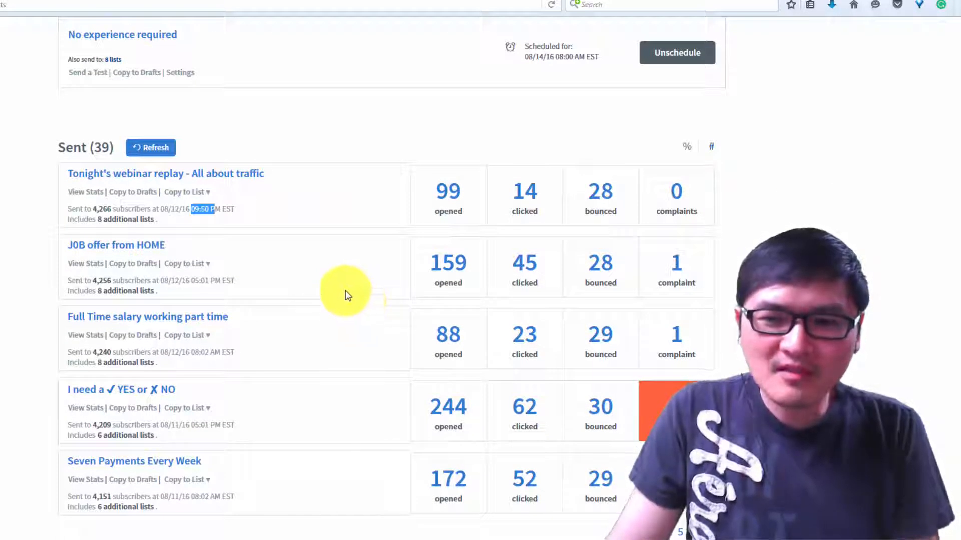
pyautogui.moveTo(121, 411)
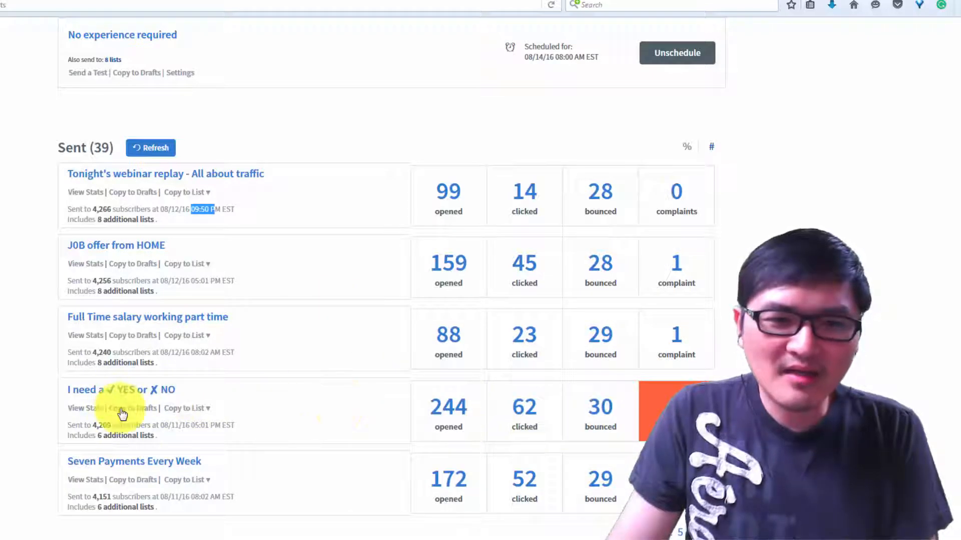
pyautogui.moveTo(518, 421)
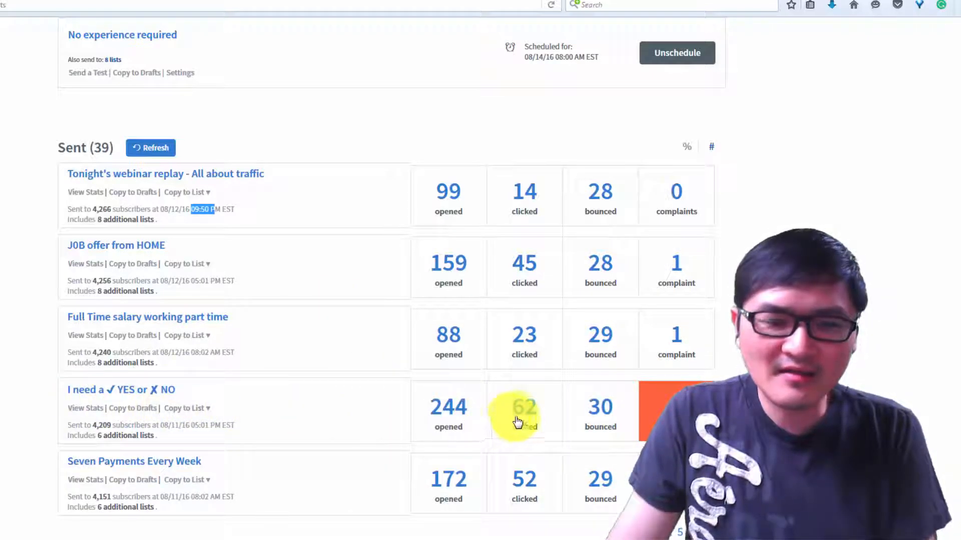
pyautogui.moveTo(424, 420)
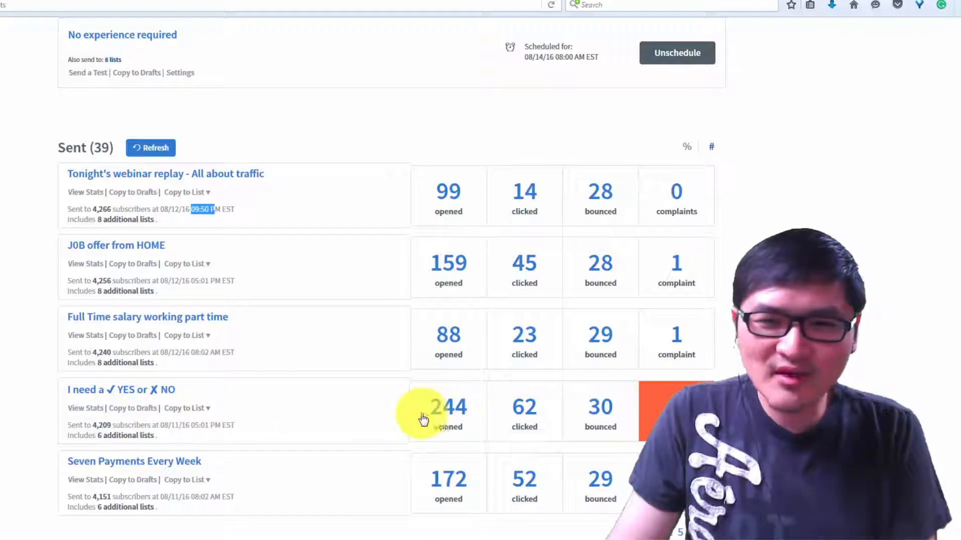
pyautogui.moveTo(524, 410)
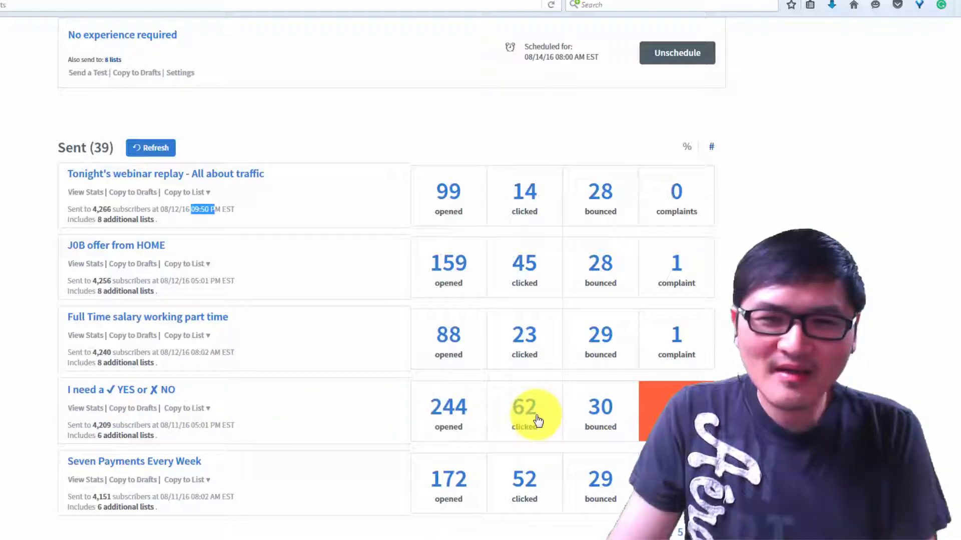
pyautogui.moveTo(139, 341)
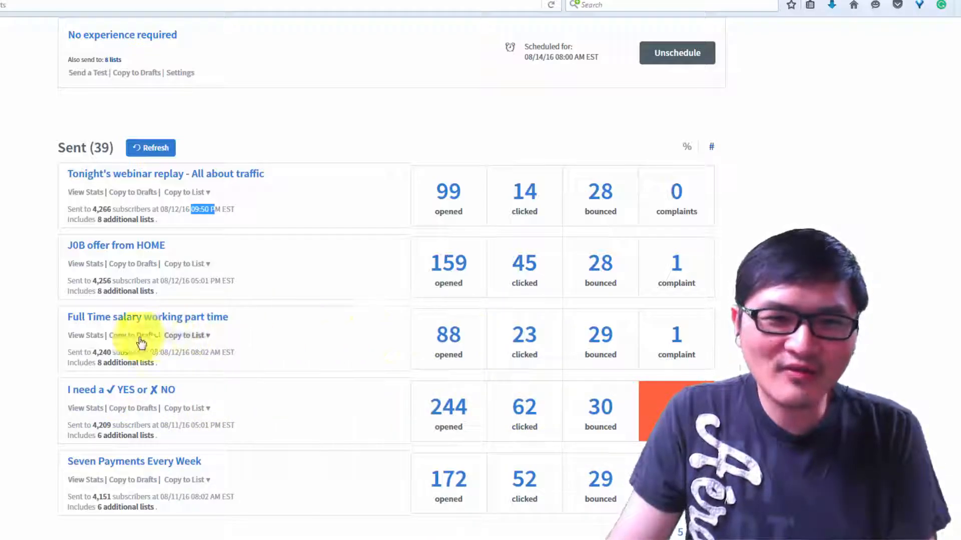
pyautogui.moveTo(232, 325)
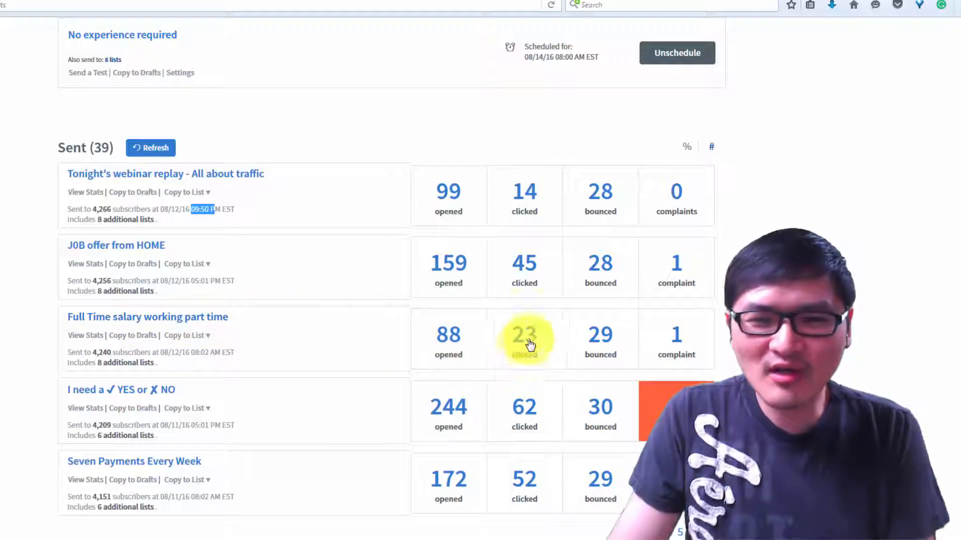
pyautogui.moveTo(448, 407)
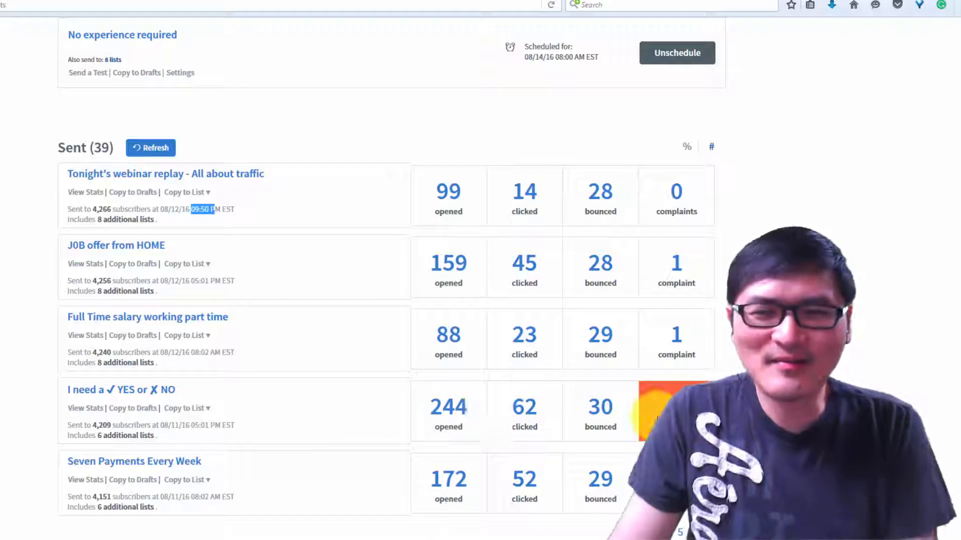
pyautogui.moveTo(584, 409)
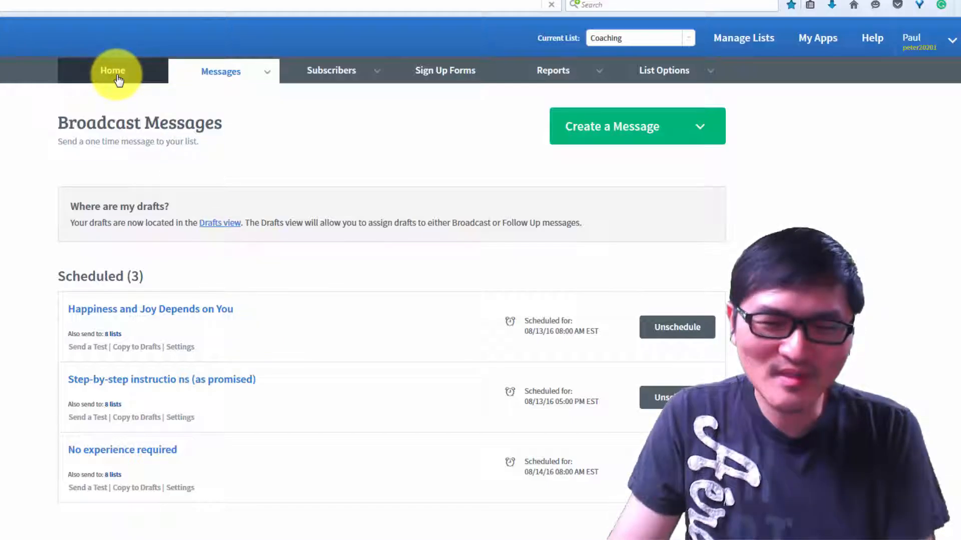
# Step: Browse the Home overview's 4,647-subscriber and broadcast stats, then show the Messages menu
pyautogui.click(113, 71)
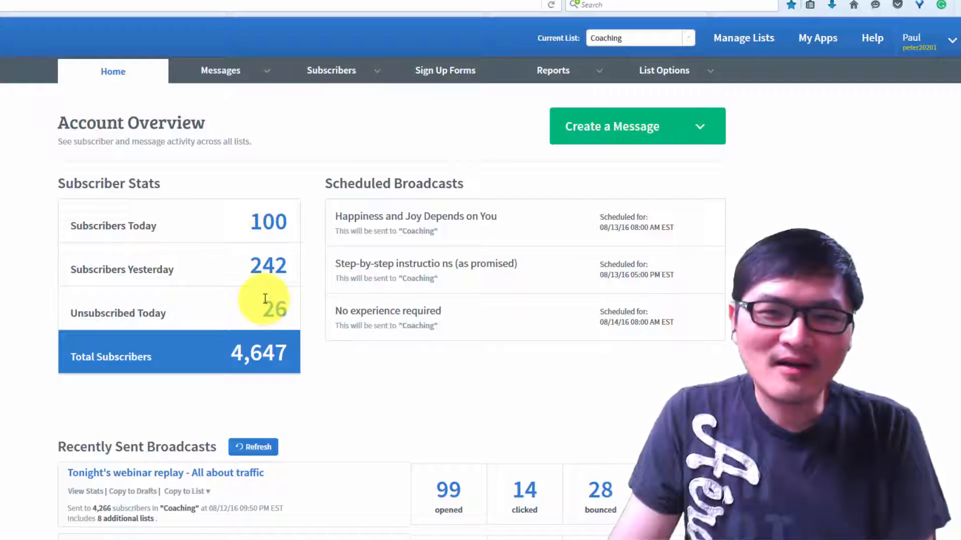
pyautogui.moveTo(266, 269)
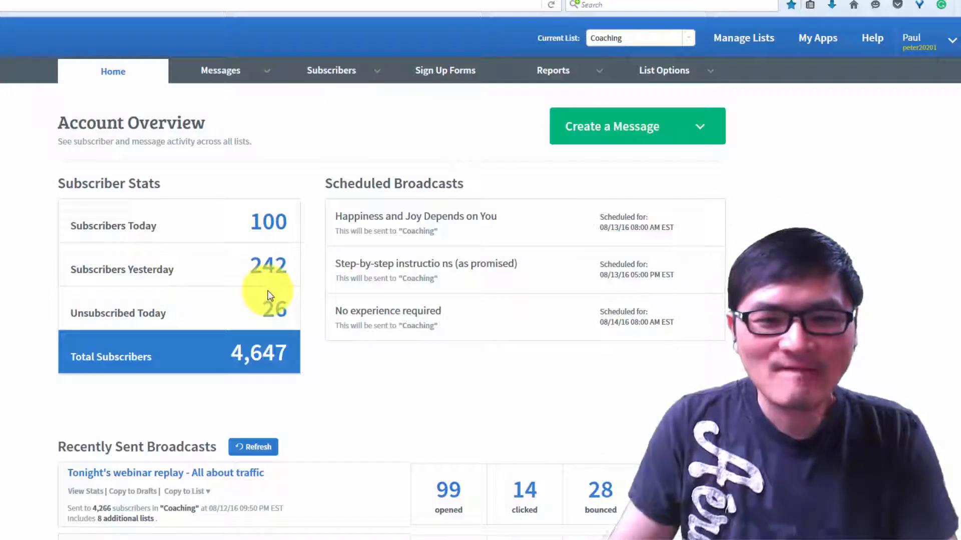
pyautogui.scroll(-3)
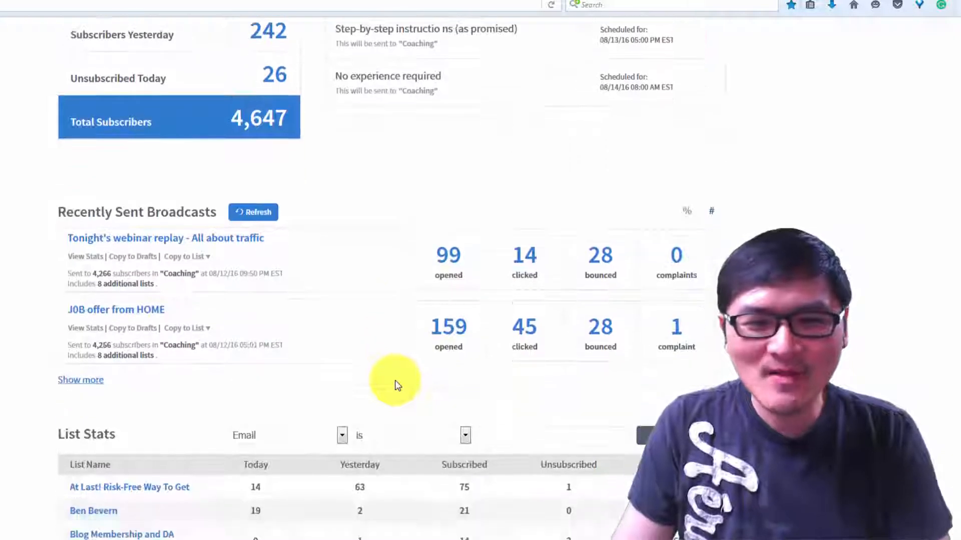
pyautogui.scroll(3)
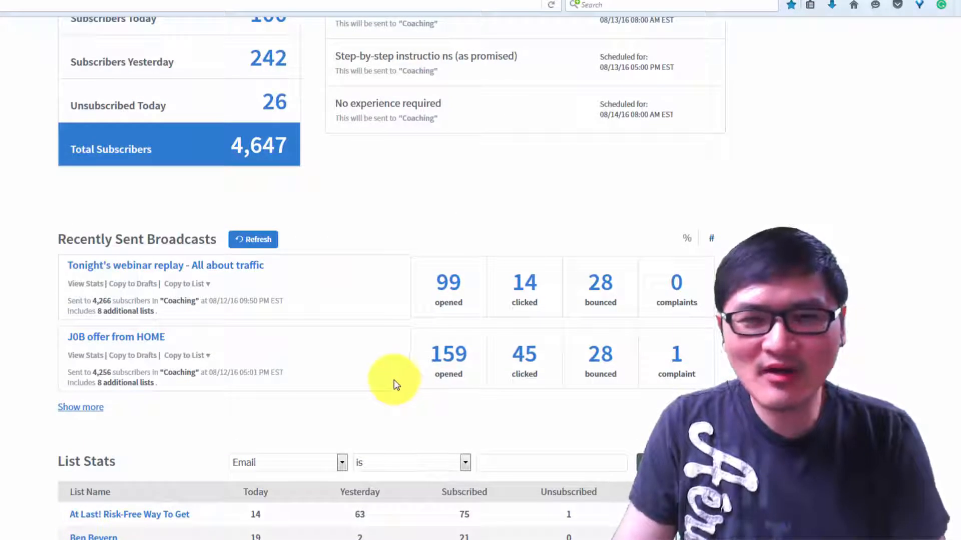
pyautogui.scroll(3)
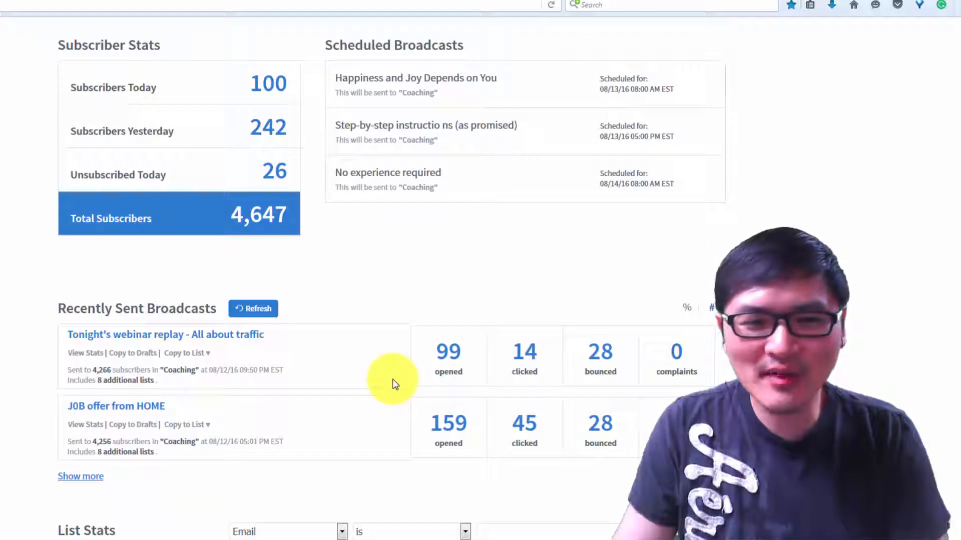
pyautogui.scroll(3)
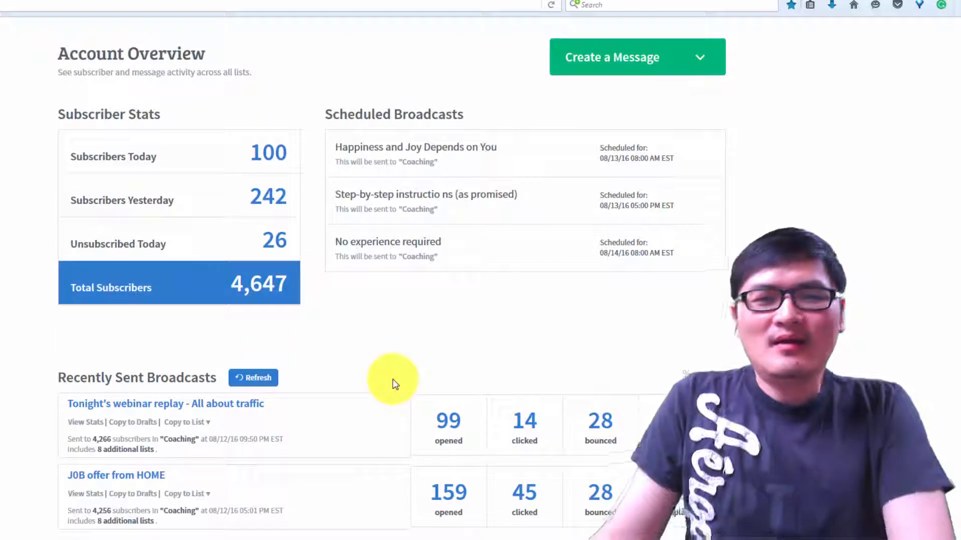
pyautogui.scroll(-3)
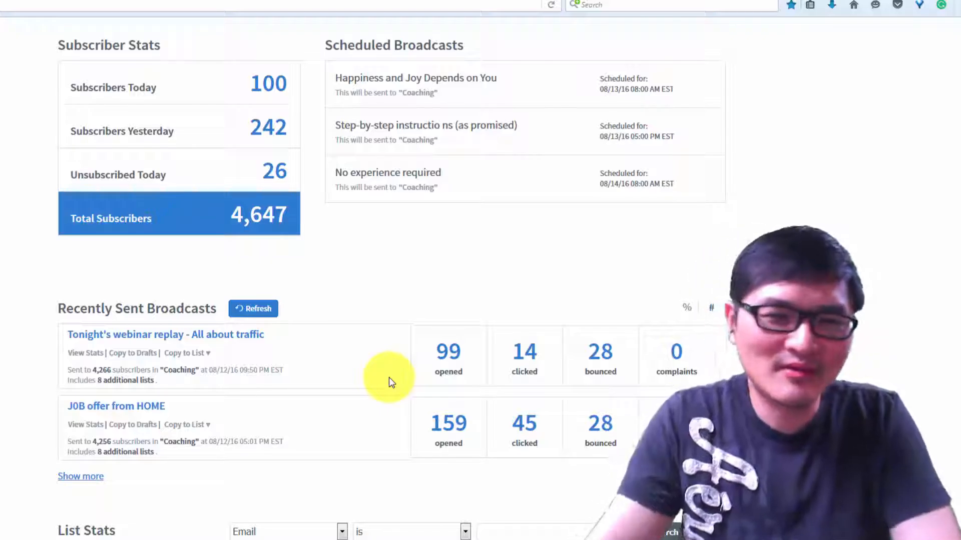
pyautogui.moveTo(322, 263)
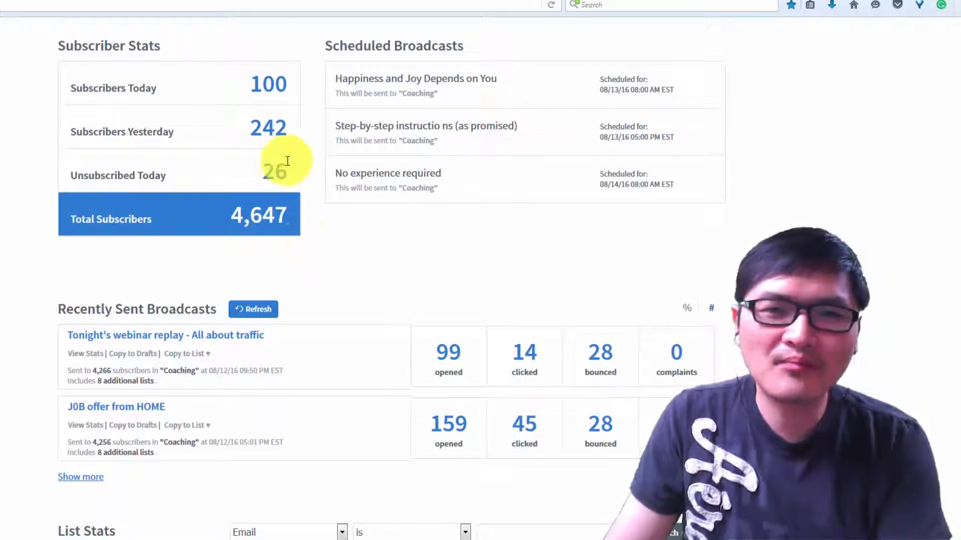
pyautogui.click(221, 70)
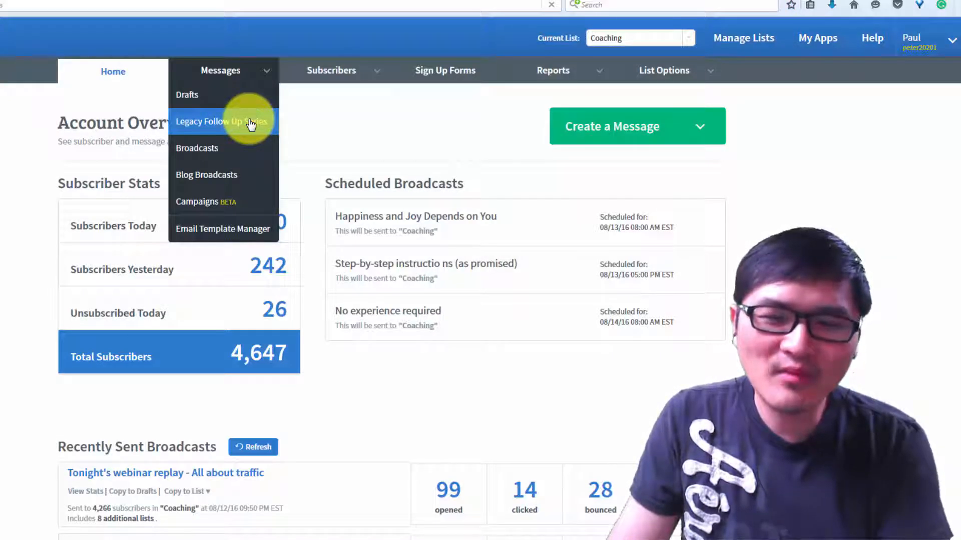
# Step: Browse the Legacy Follow Up Series emails' spam scores and open rates, then reopen Messages
pyautogui.click(221, 121)
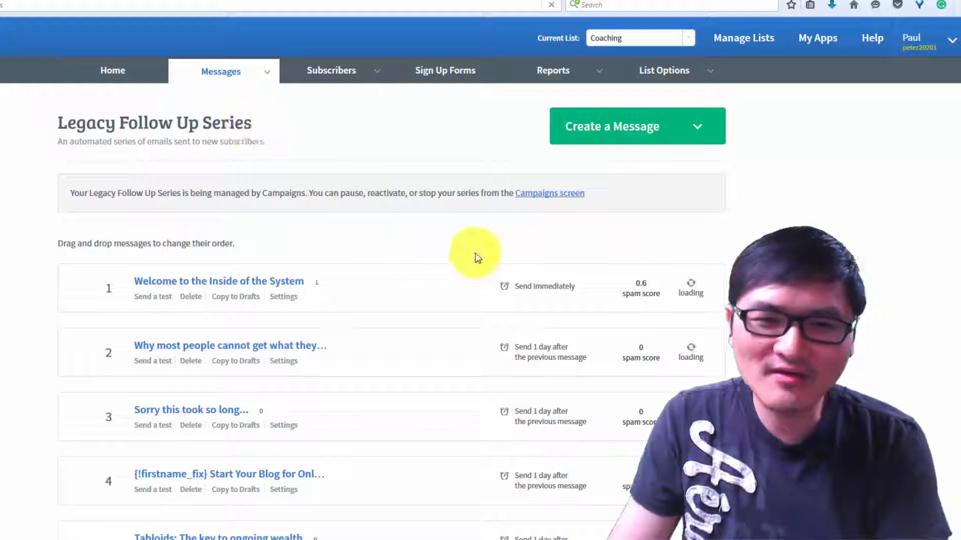
pyautogui.scroll(-3)
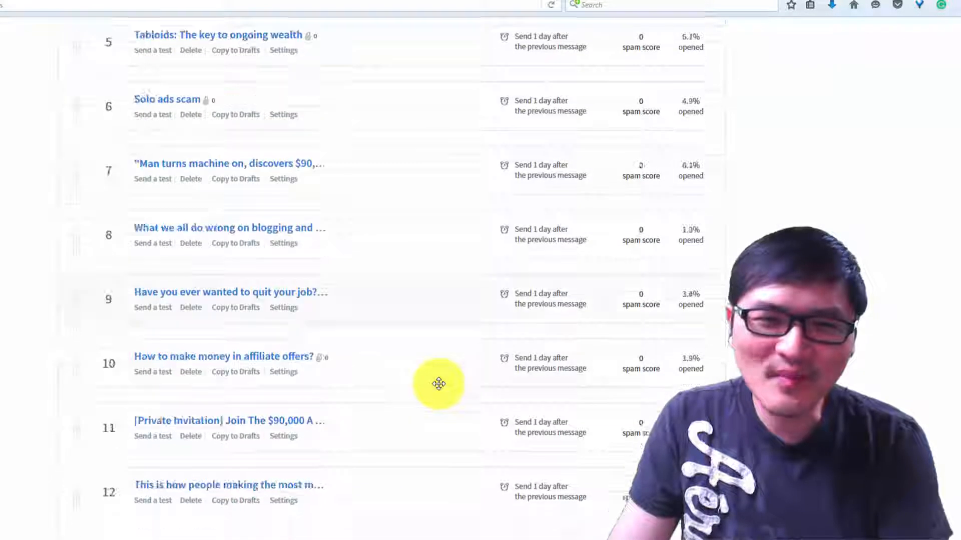
pyautogui.scroll(-3)
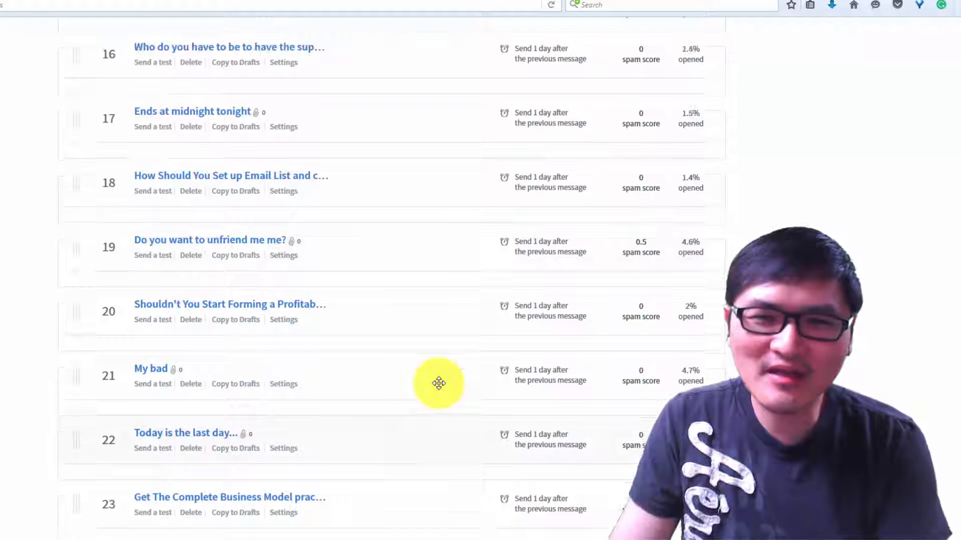
pyautogui.scroll(-3)
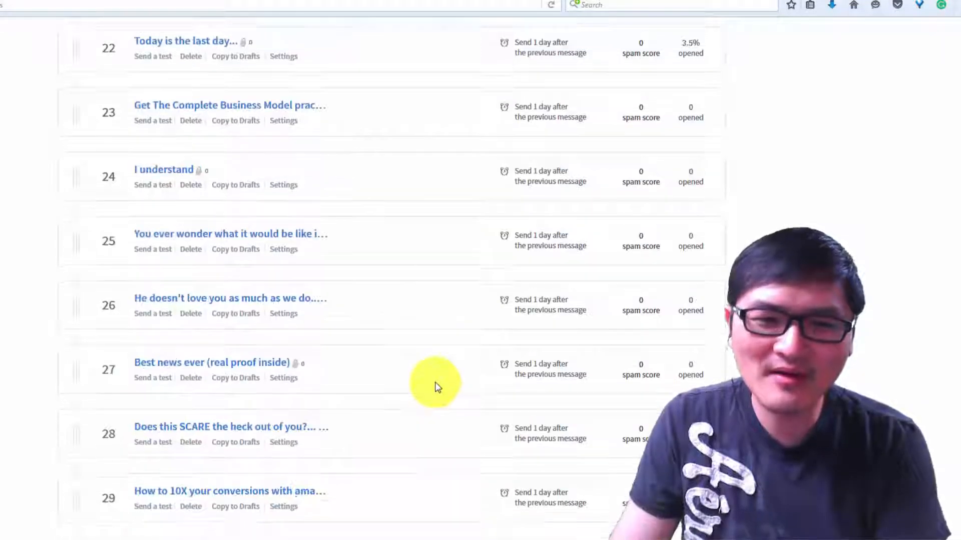
pyautogui.scroll(3)
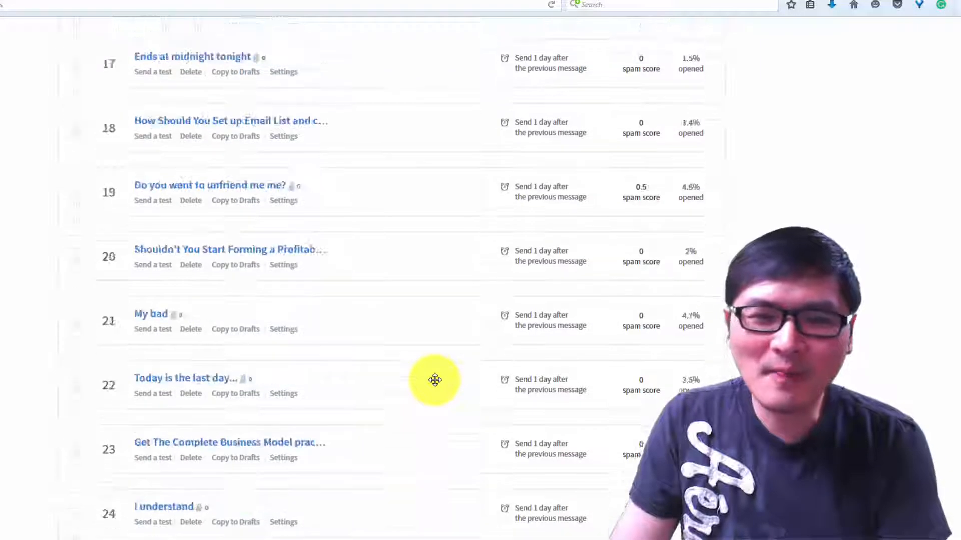
pyautogui.scroll(3)
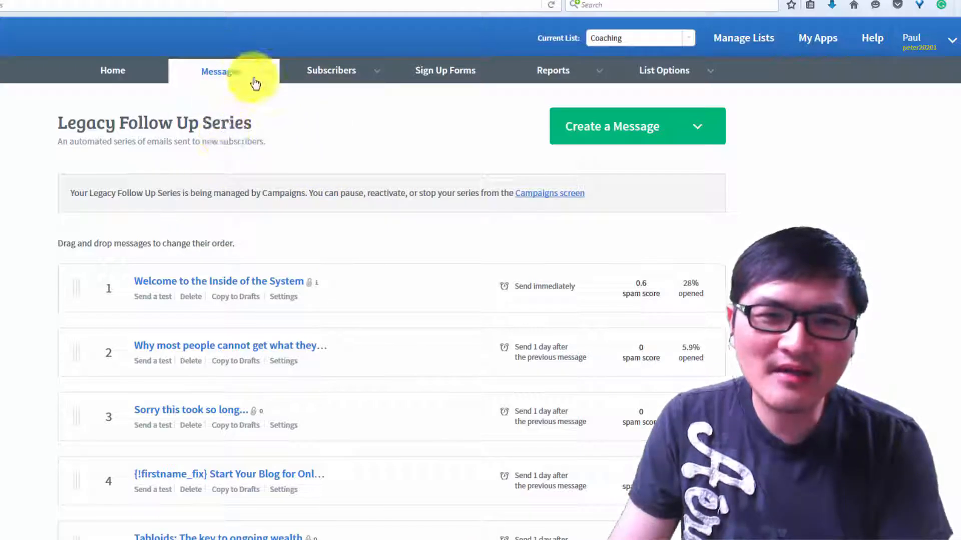
pyautogui.click(221, 71)
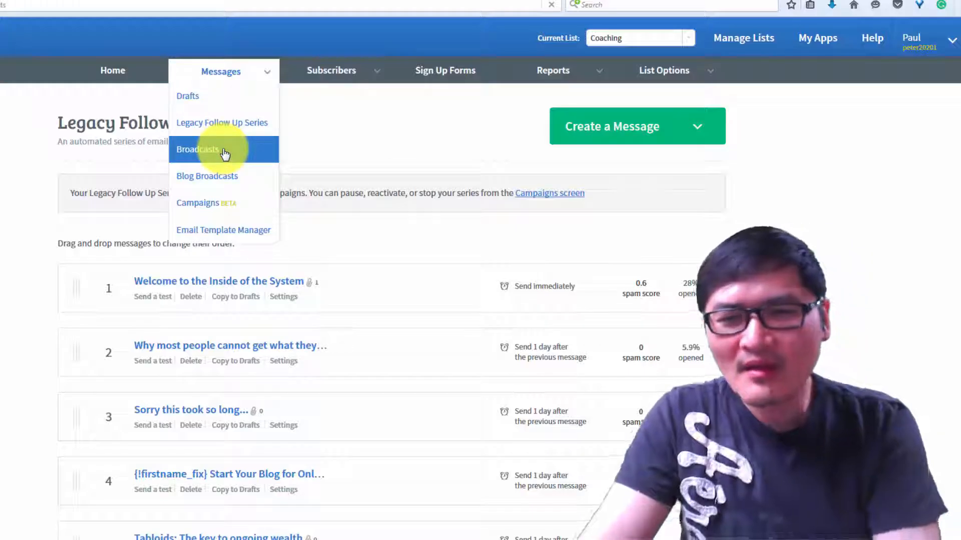
# Step: Open Broadcasts and scroll the three scheduled and 39 sent broadcasts with open and click counts
pyautogui.click(197, 149)
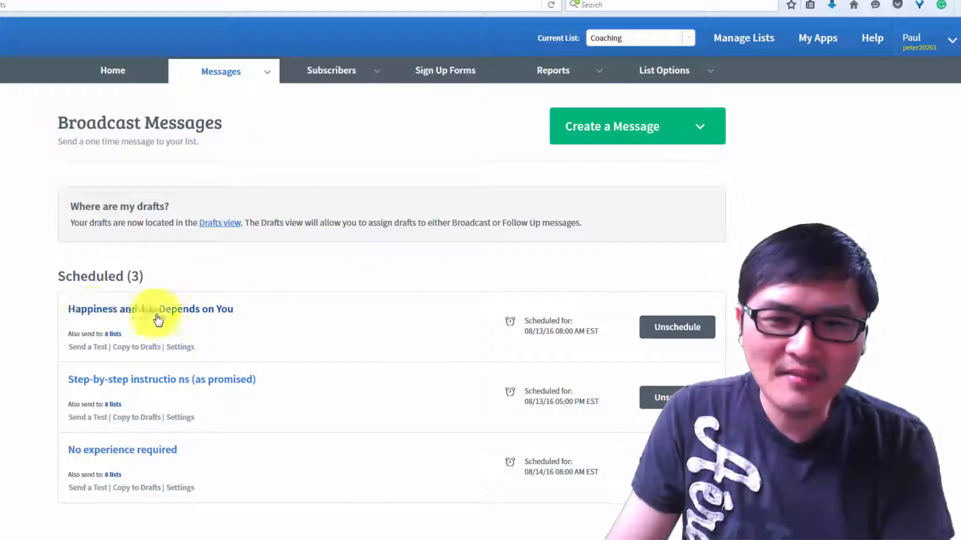
pyautogui.scroll(-3)
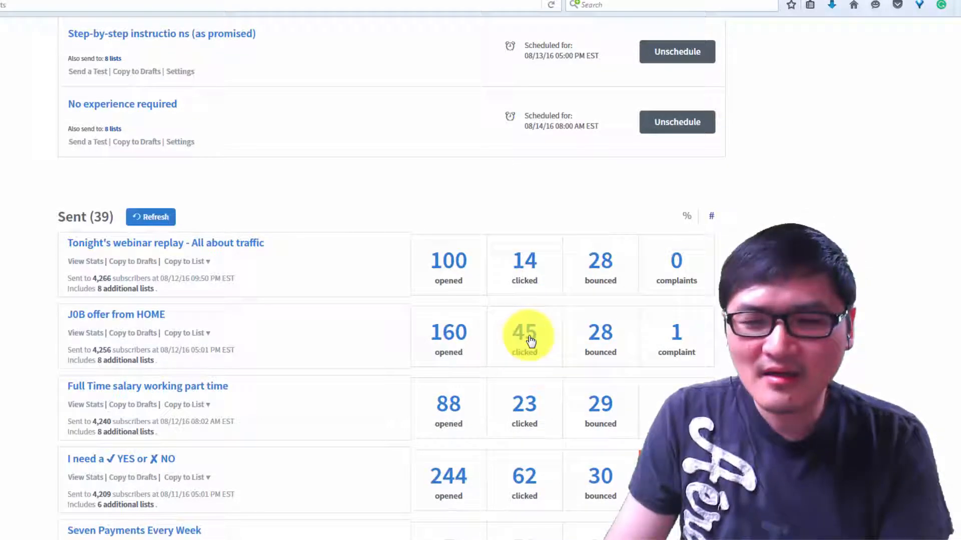
pyautogui.moveTo(511, 342)
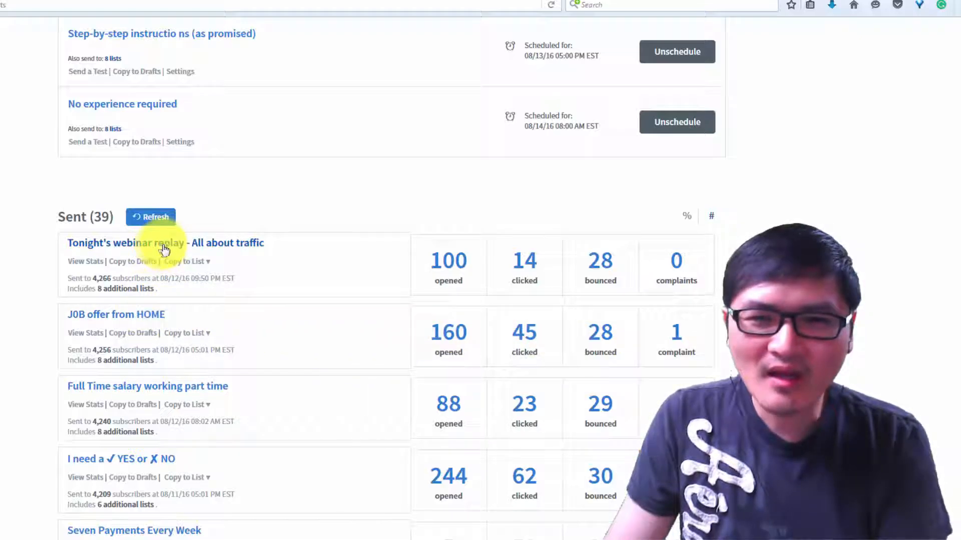
pyautogui.scroll(3)
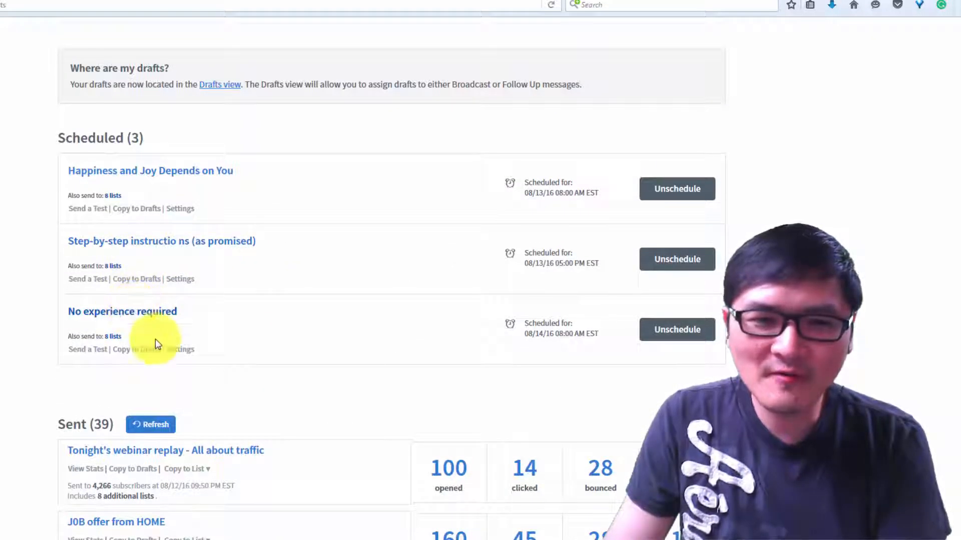
pyautogui.moveTo(144, 318)
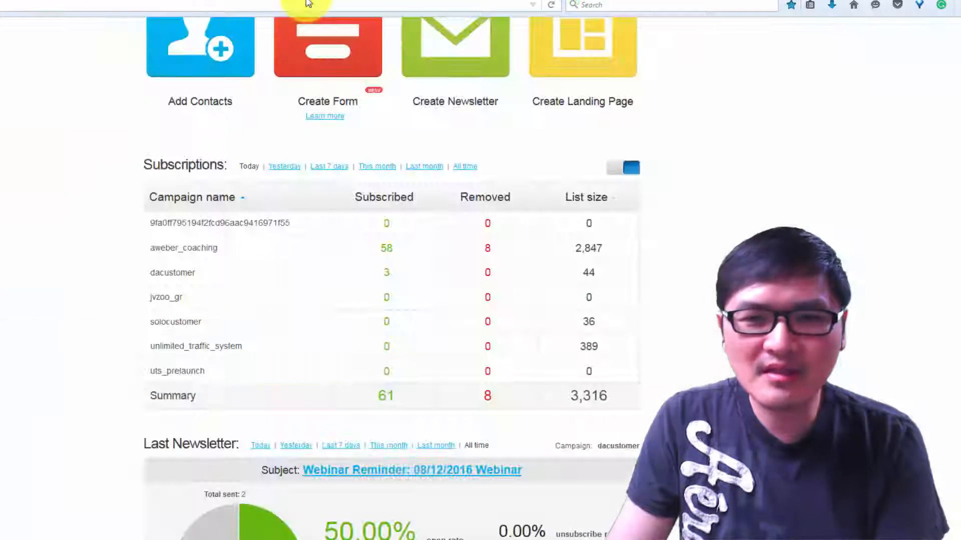
pyautogui.scroll(3)
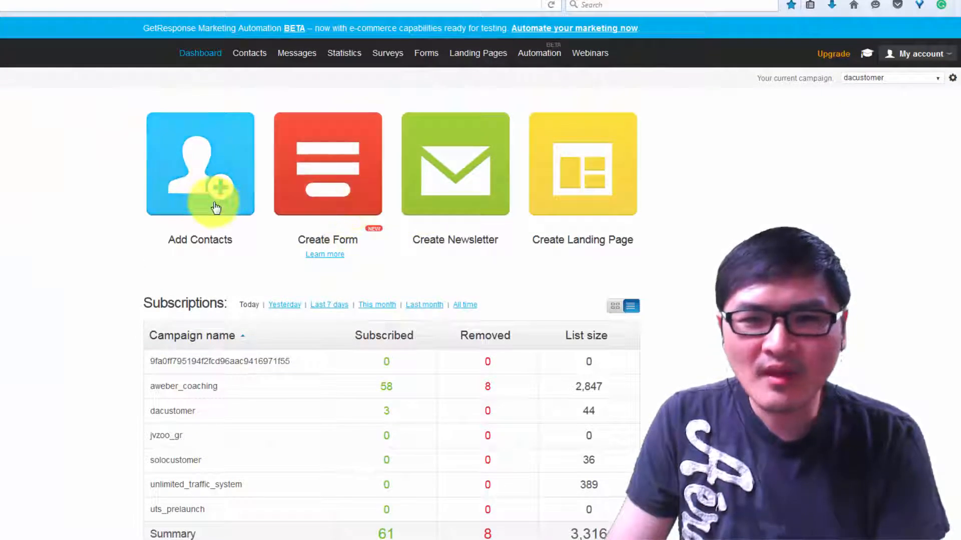
pyautogui.click(344, 52)
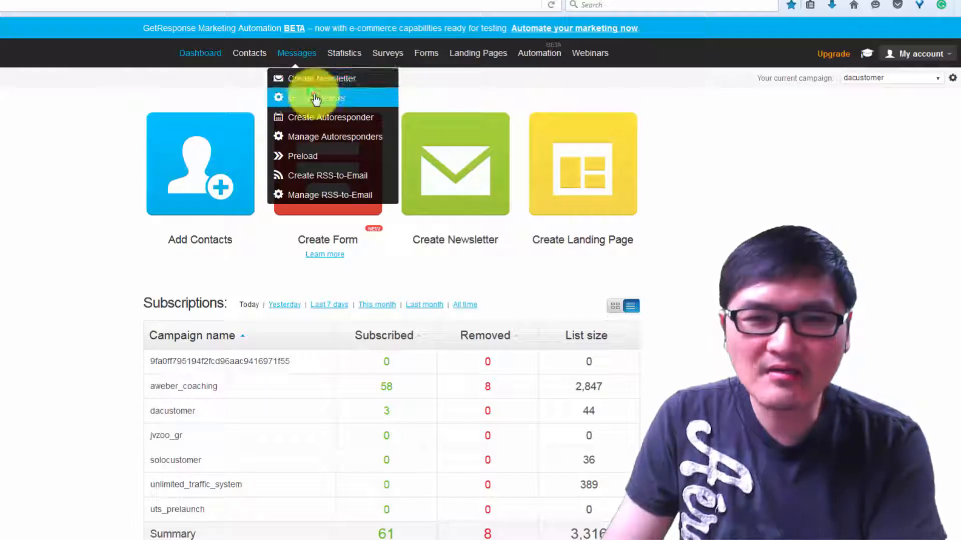
pyautogui.click(317, 97)
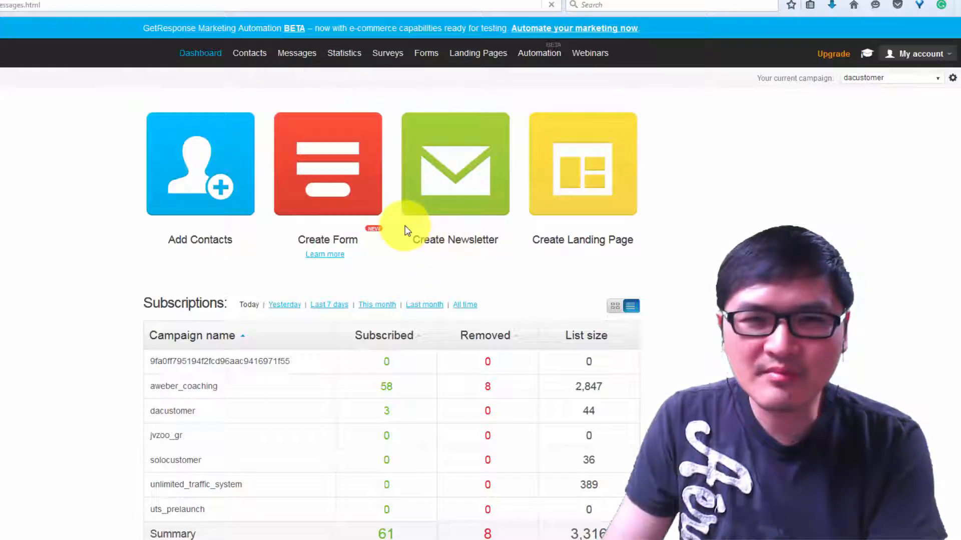
pyautogui.click(297, 52)
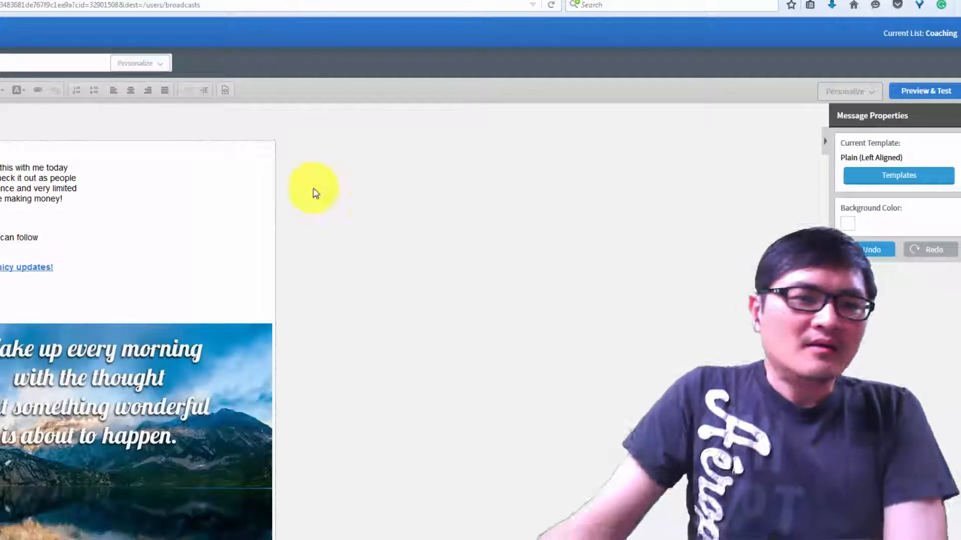
# Step: Leave the broadcast editor for the link-tracking page listing URLs, clicks and caps
pyautogui.click(122, 215)
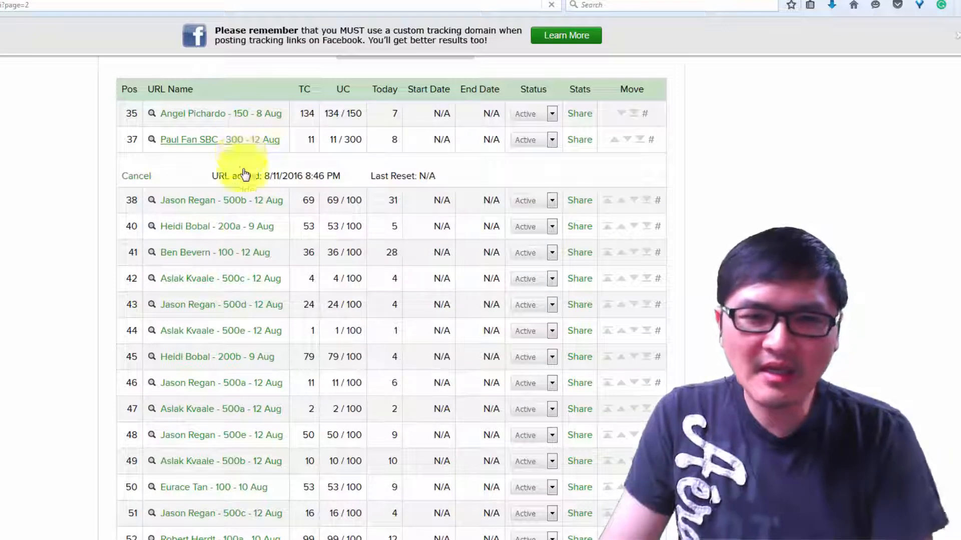
pyautogui.click(219, 140)
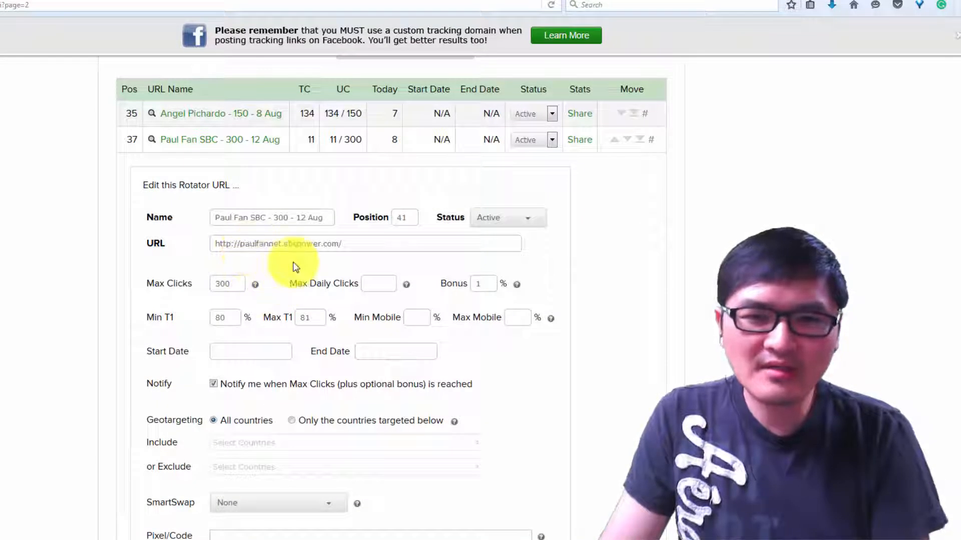
pyautogui.moveTo(281, 271)
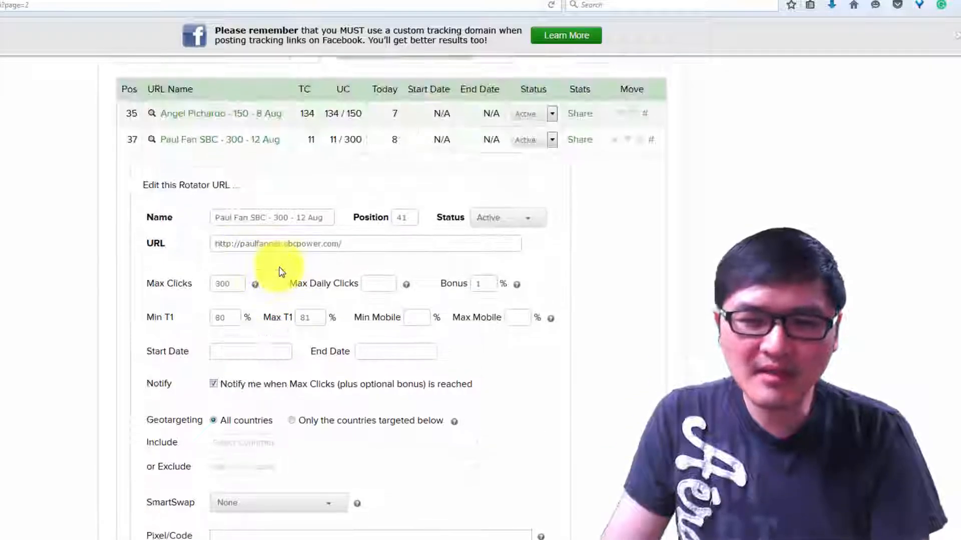
pyautogui.scroll(3)
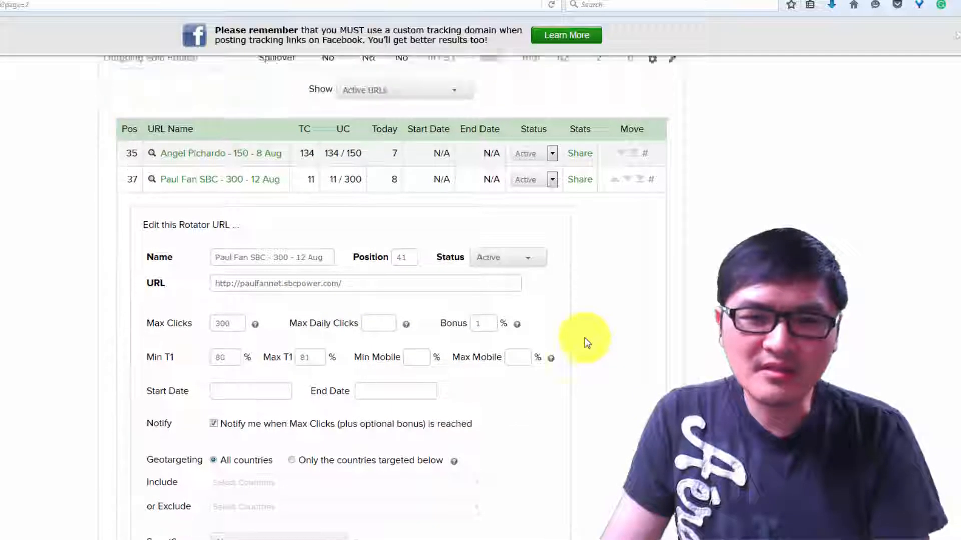
pyautogui.scroll(3)
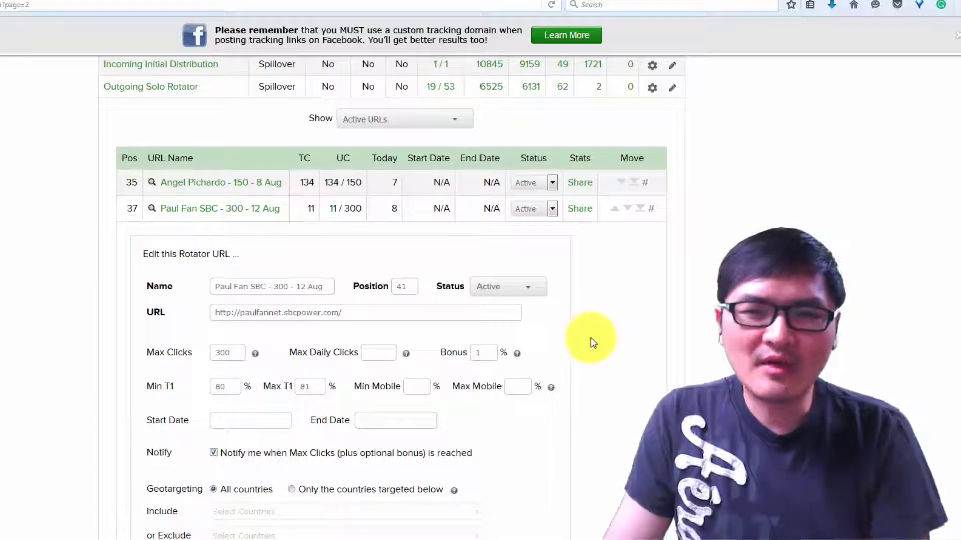
pyautogui.moveTo(625, 341)
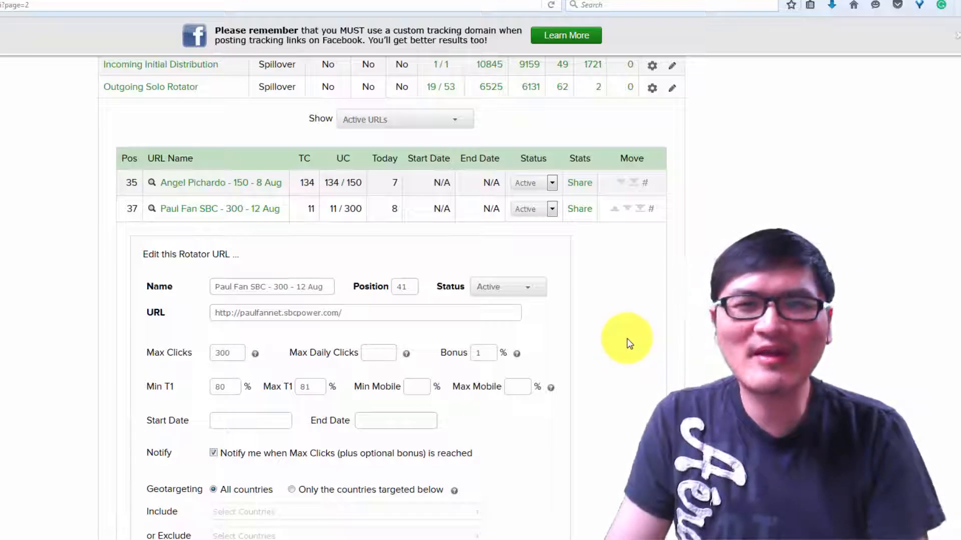
pyautogui.moveTo(651, 358)
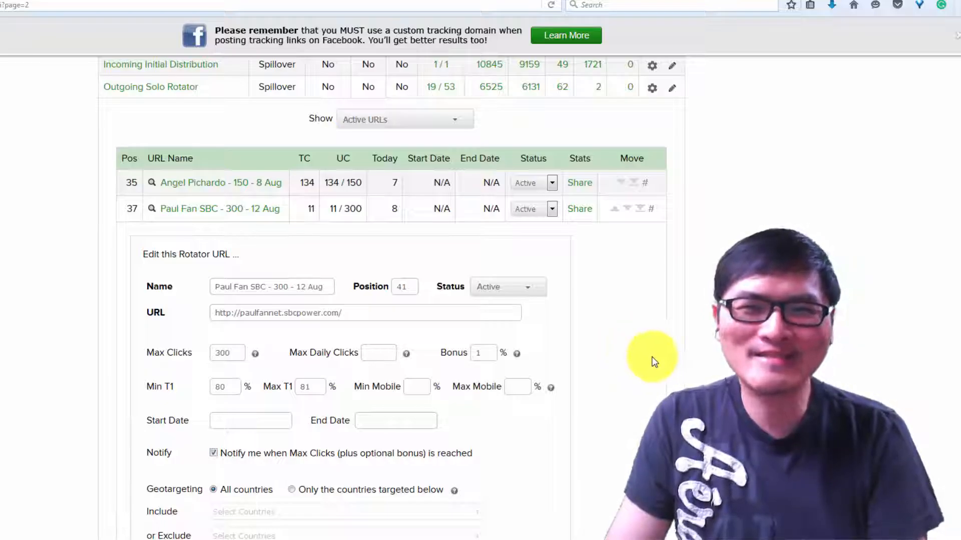